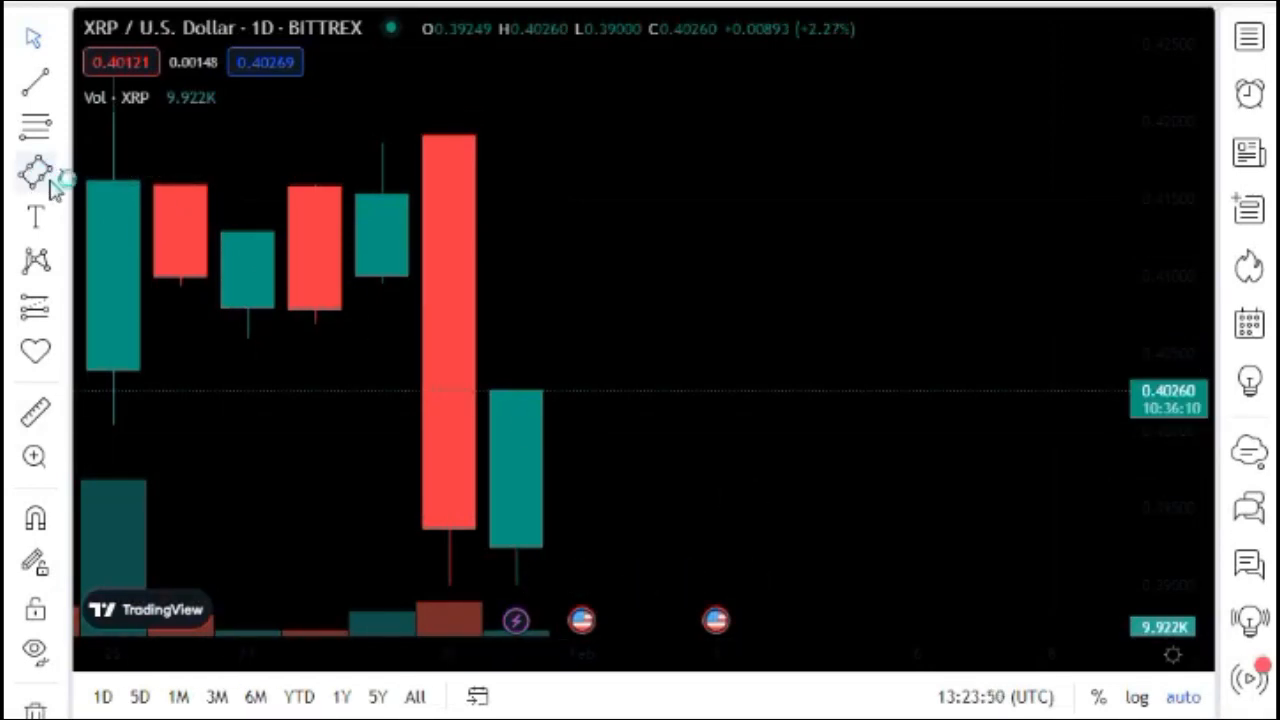
# Draw a green rectangle rightward from the last candle's top, plus a small yellow arc there
pyautogui.click(34, 170)
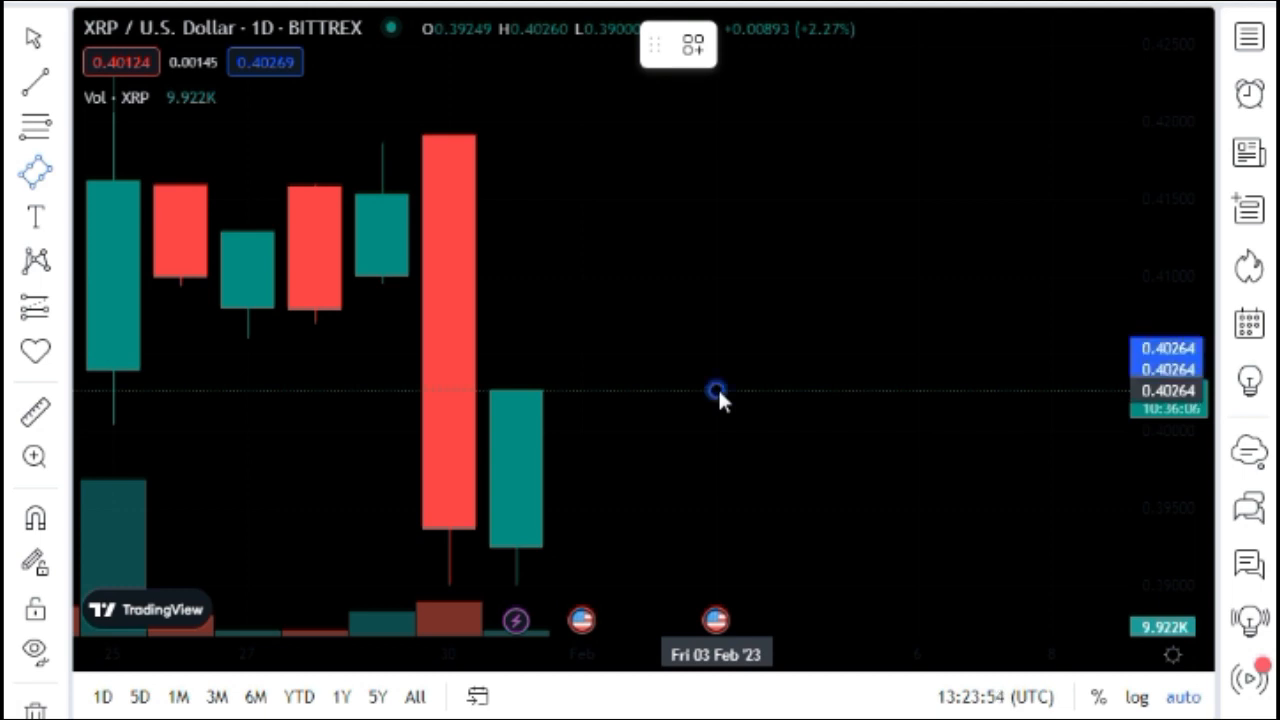
pyautogui.moveTo(717, 390); pyautogui.dragTo(717, 298)
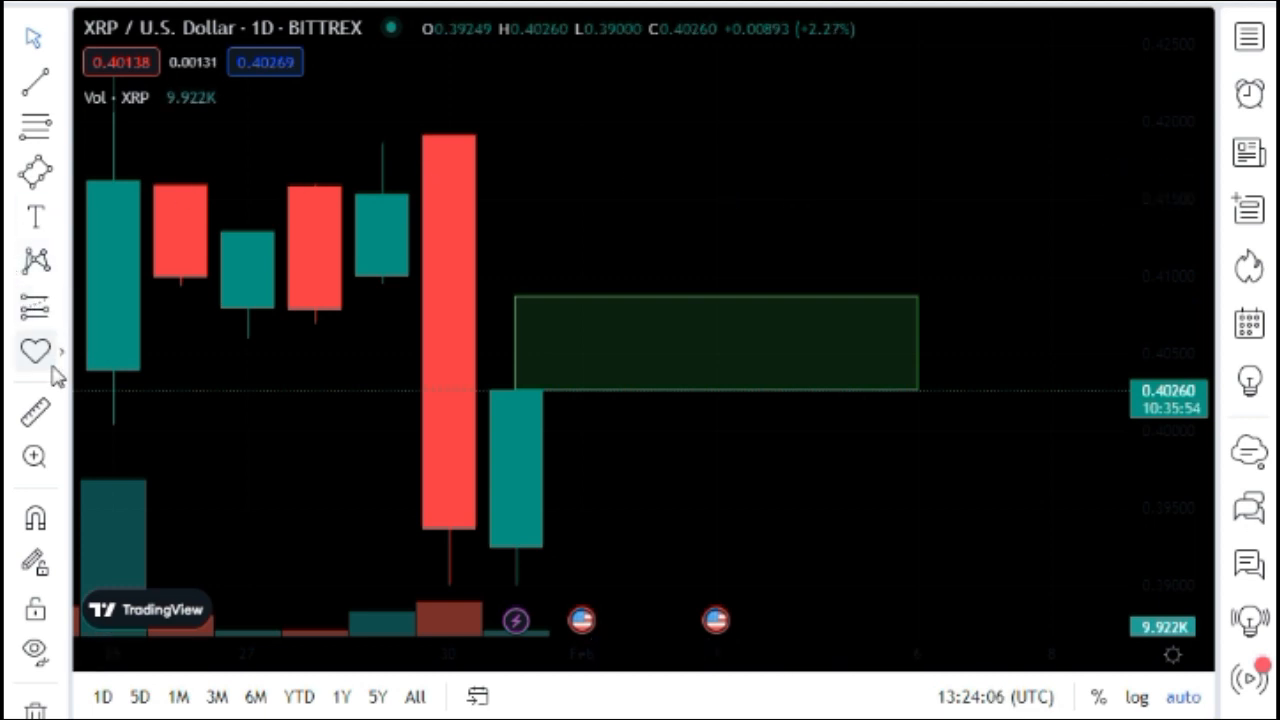
pyautogui.click(34, 350)
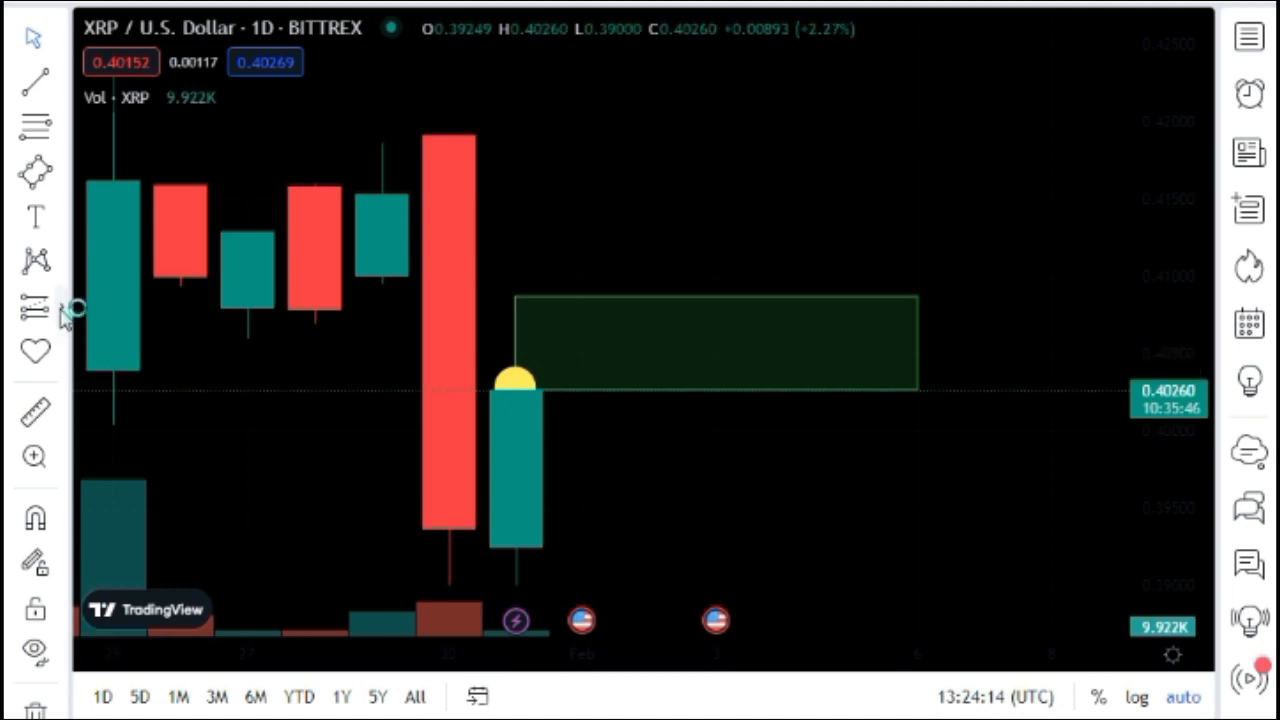
# Draw a Head and Shoulders pattern beside the last candle, stretching out to the right shoulder
pyautogui.click(35, 260)
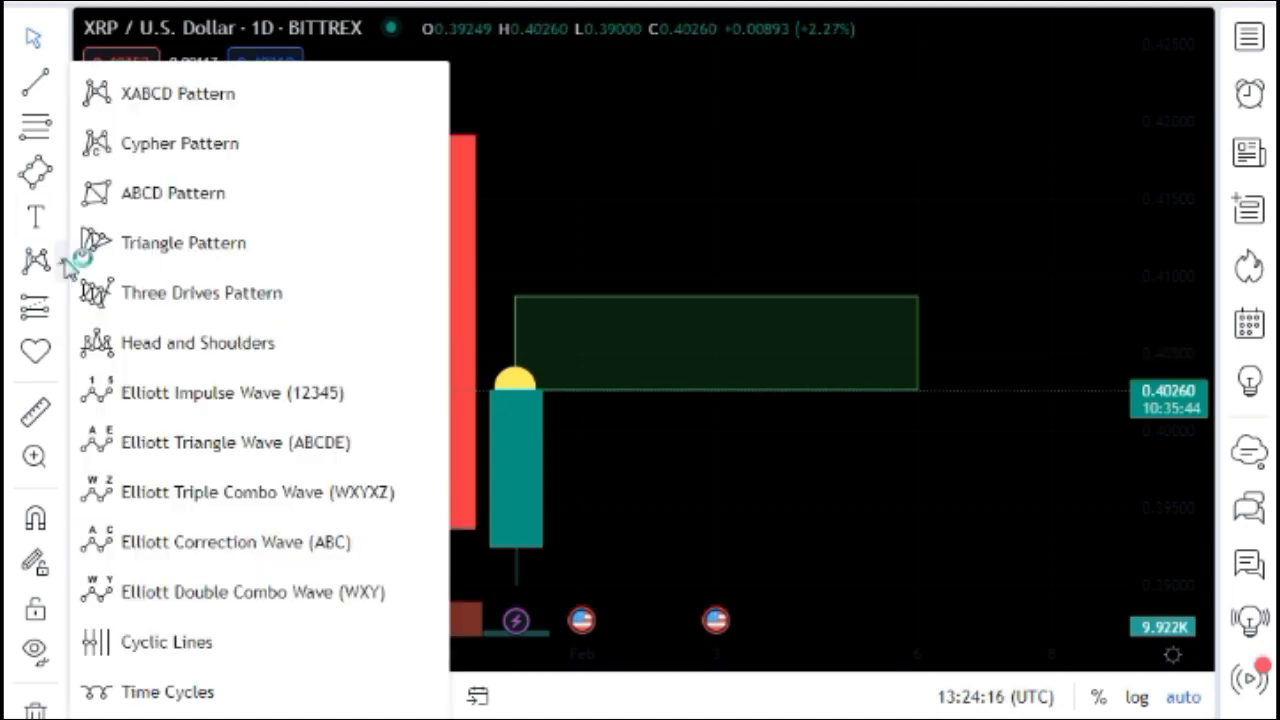
pyautogui.moveTo(155, 358)
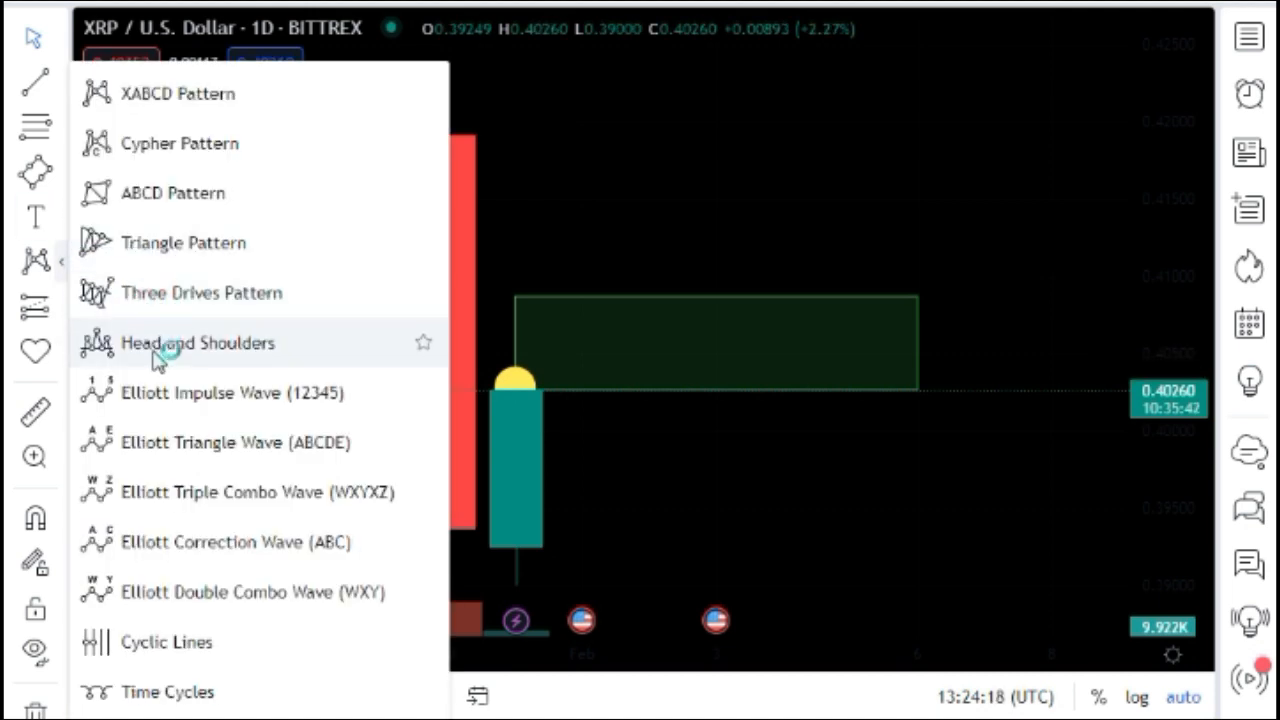
pyautogui.click(197, 343)
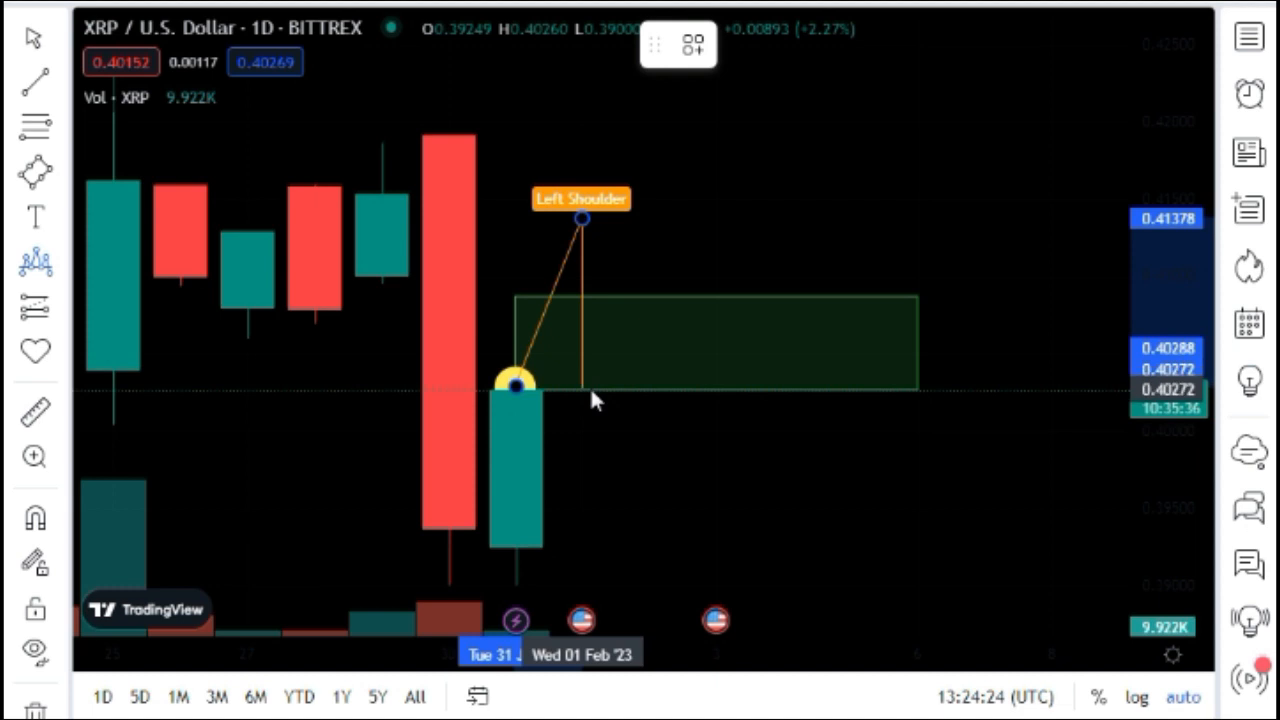
pyautogui.click(583, 389)
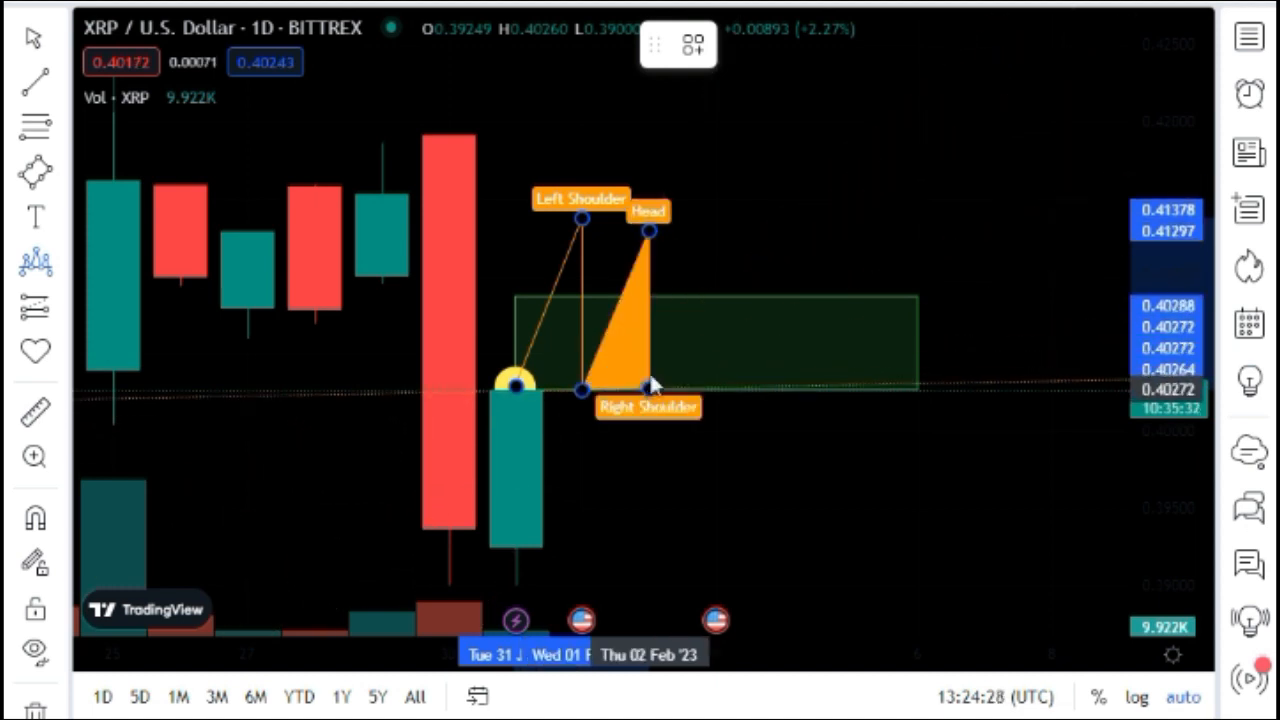
pyautogui.moveTo(648, 388); pyautogui.dragTo(718, 285)
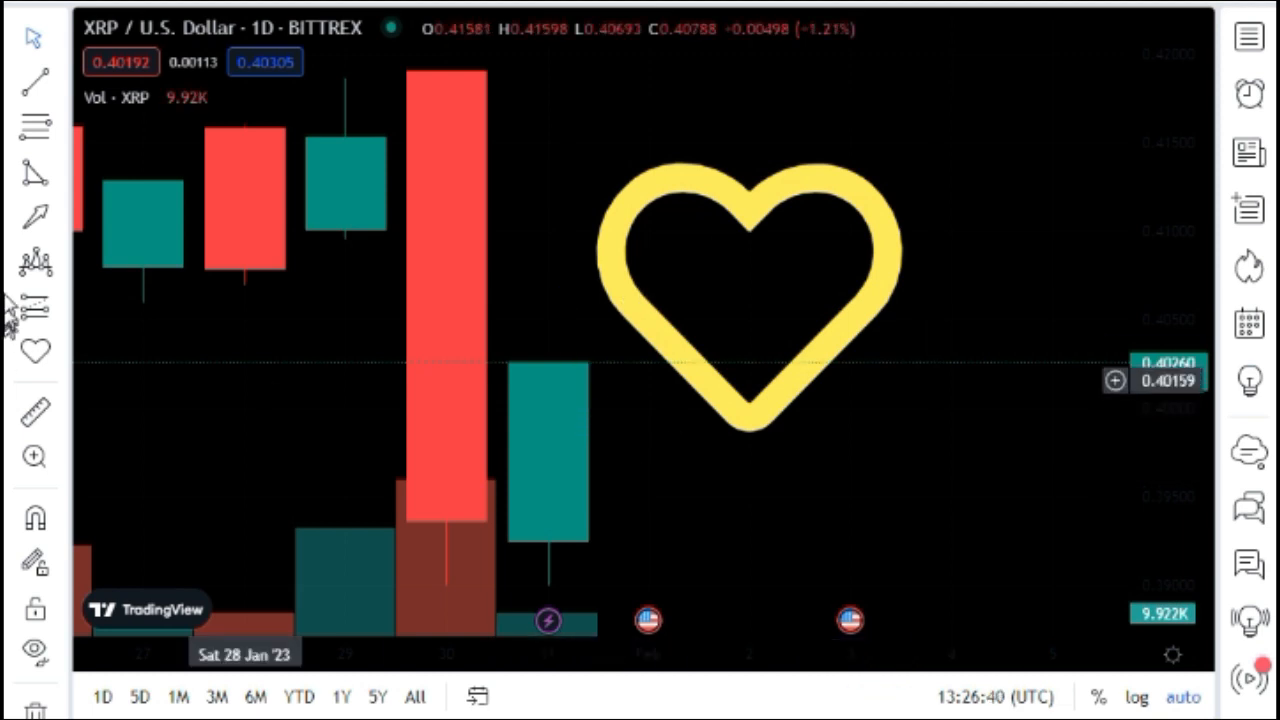
# Overlay a harmonic zigzag pattern with ratio labels on the heart and make the heart orange
pyautogui.click(34, 213)
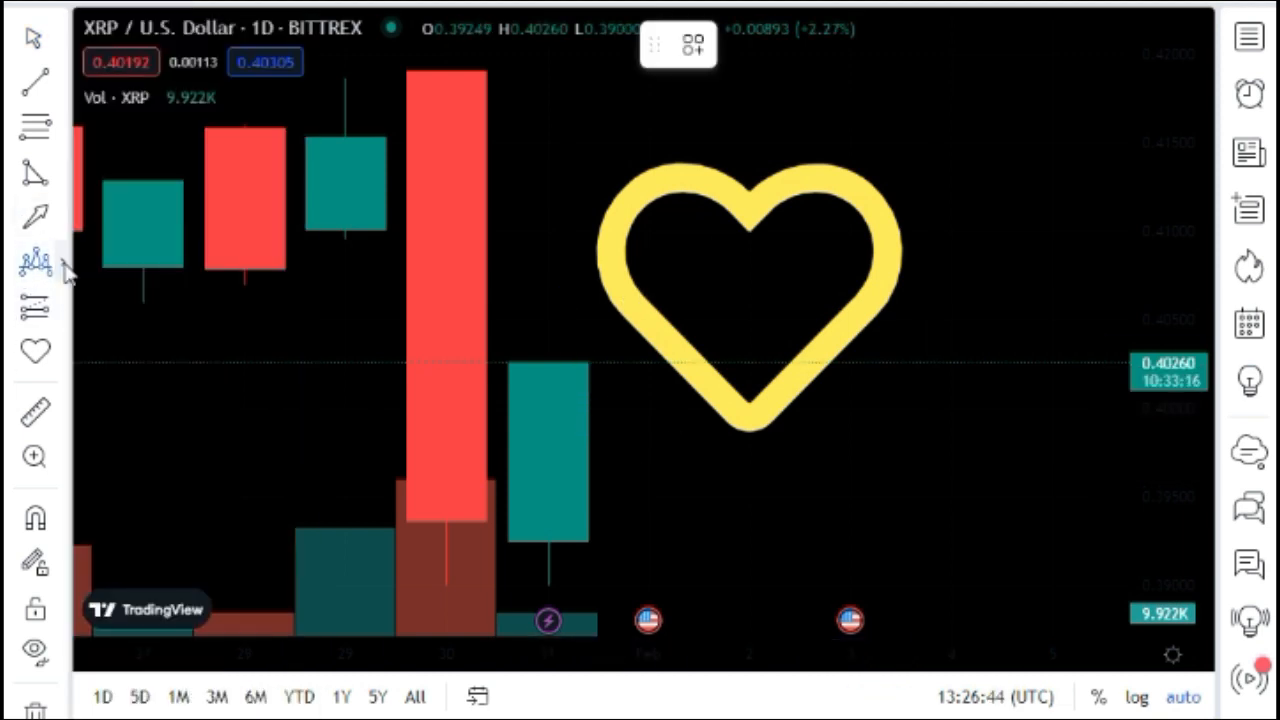
pyautogui.click(34, 262)
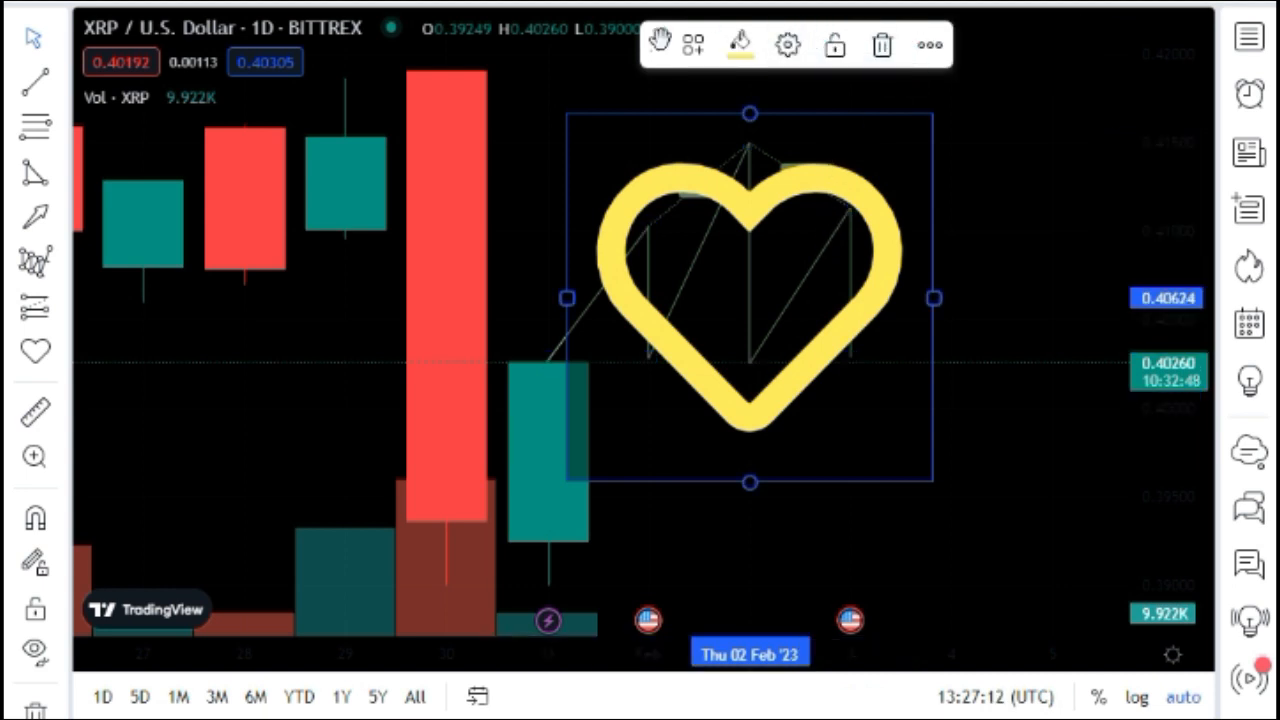
pyautogui.click(739, 44)
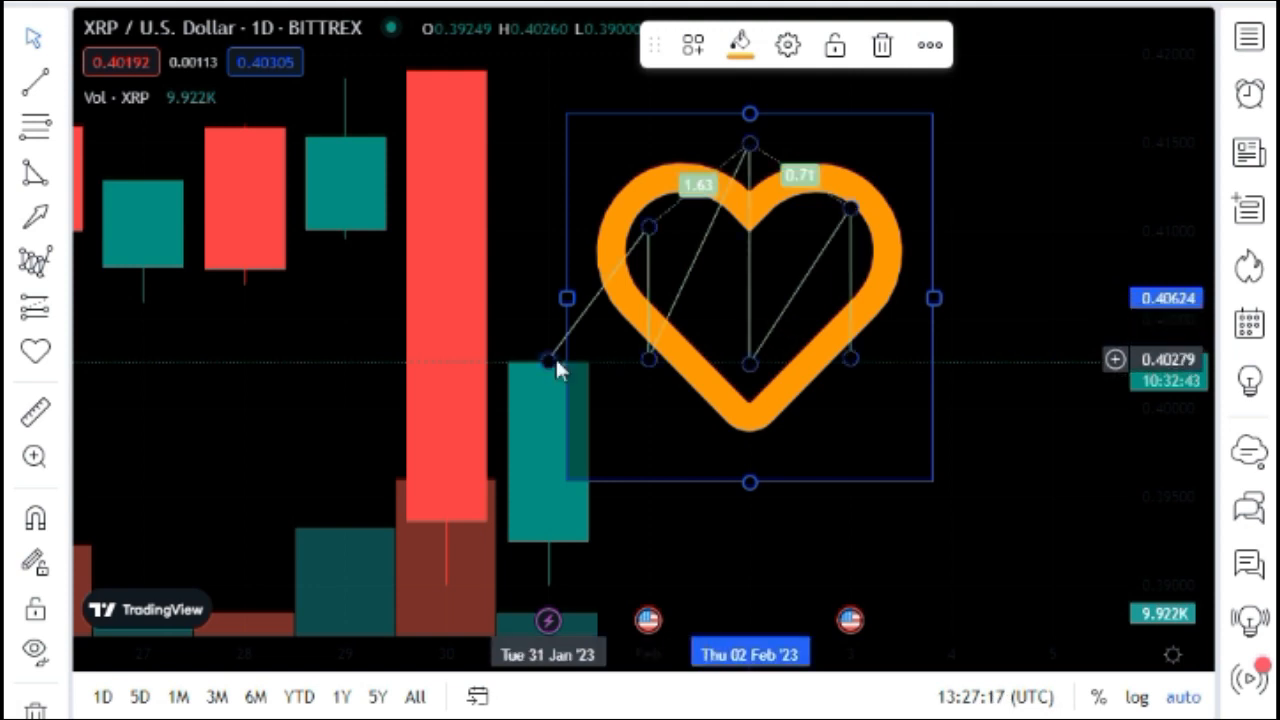
pyautogui.click(740, 44)
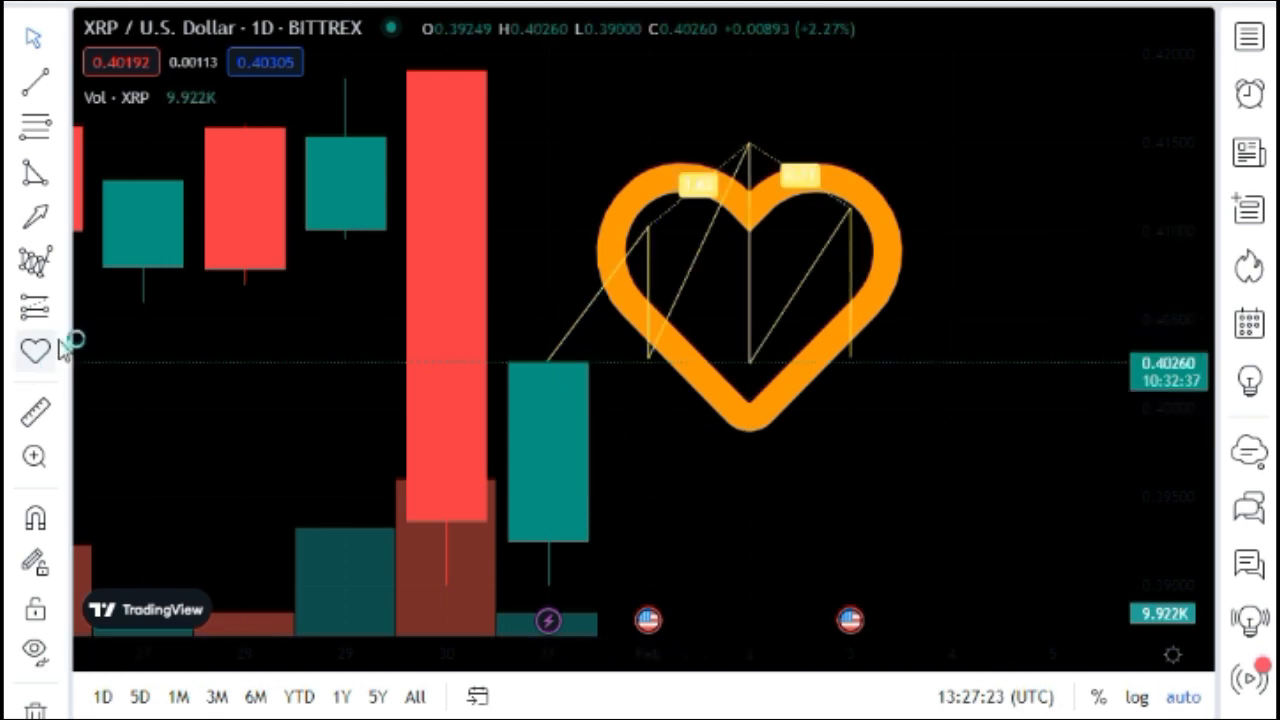
# Remove the heart and zigzag, then drag blue arrows fanning up-right from one point
pyautogui.click(35, 350)
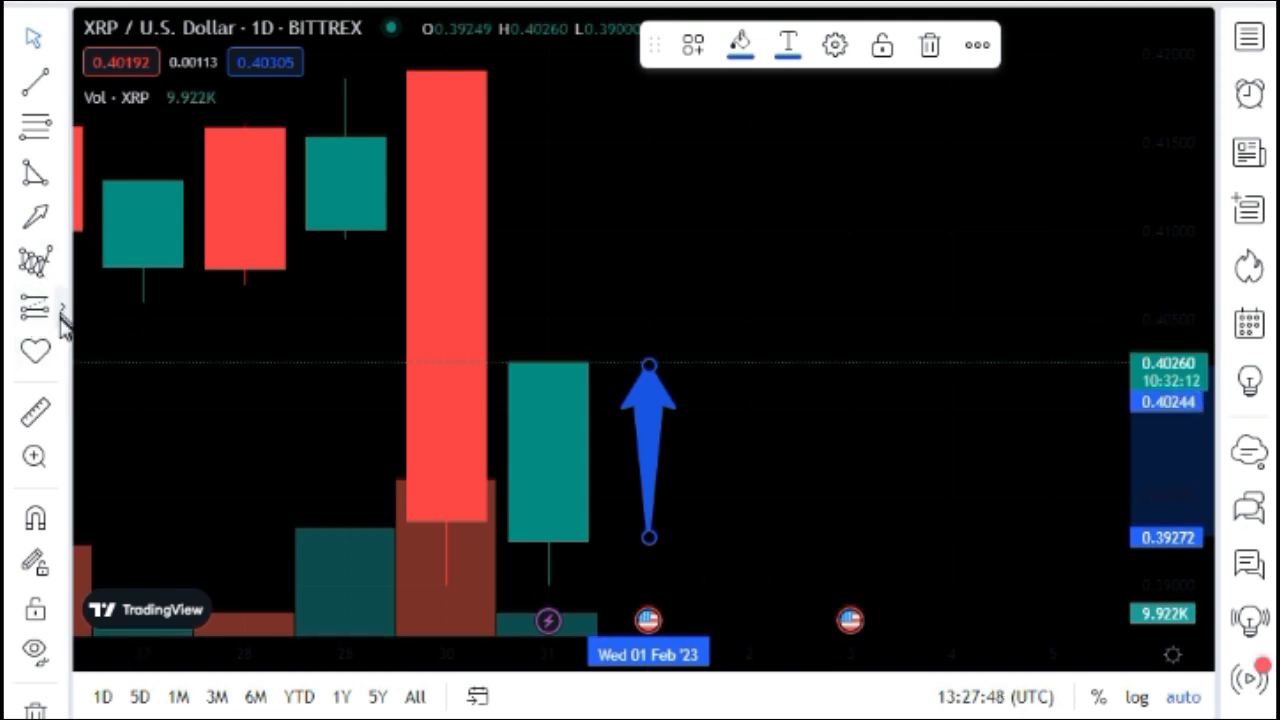
pyautogui.moveTo(35, 215)
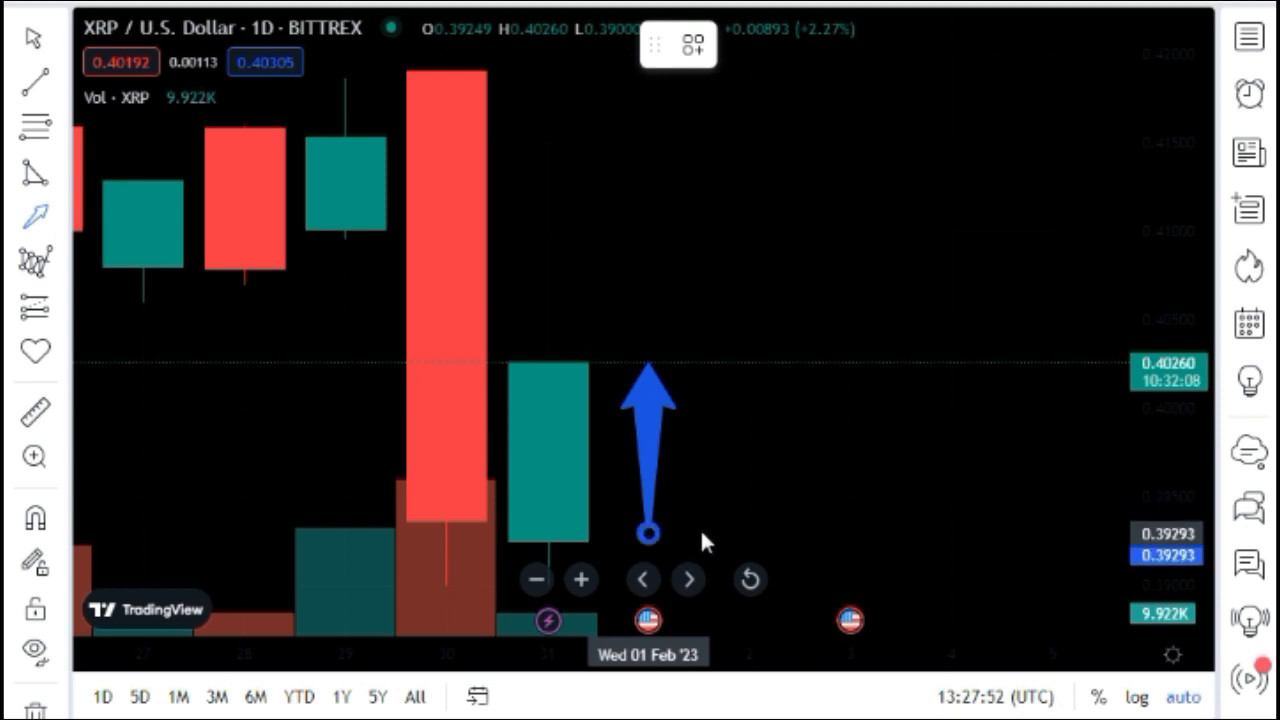
pyautogui.moveTo(647, 533); pyautogui.dragTo(762, 382)
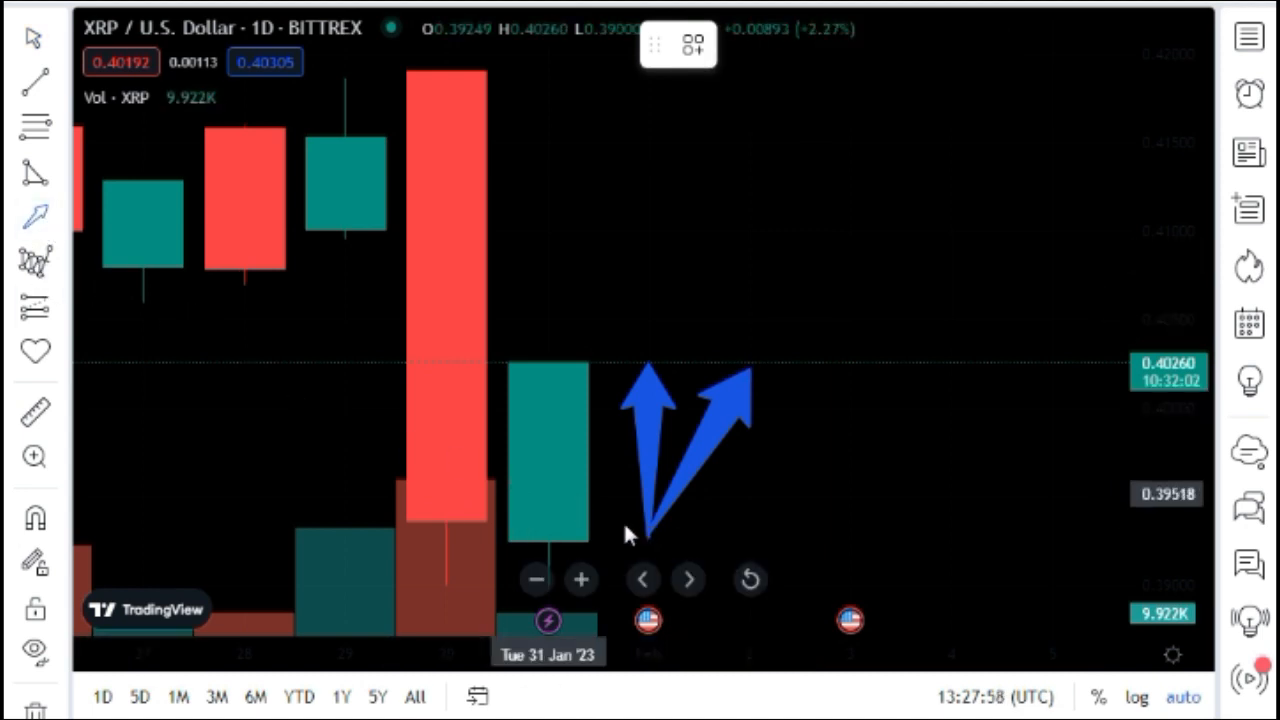
pyautogui.moveTo(648, 535); pyautogui.dragTo(815, 425)
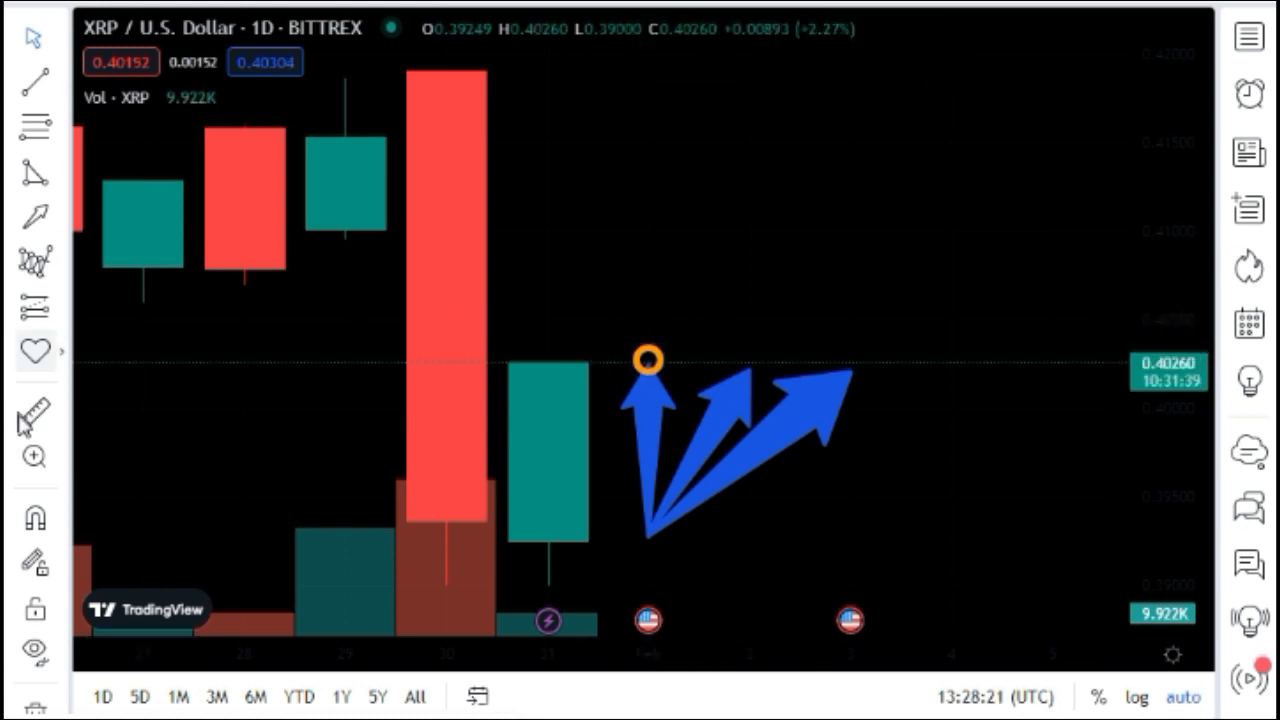
# Place an orange ring sticker on the third arrow's tip
pyautogui.click(34, 350)
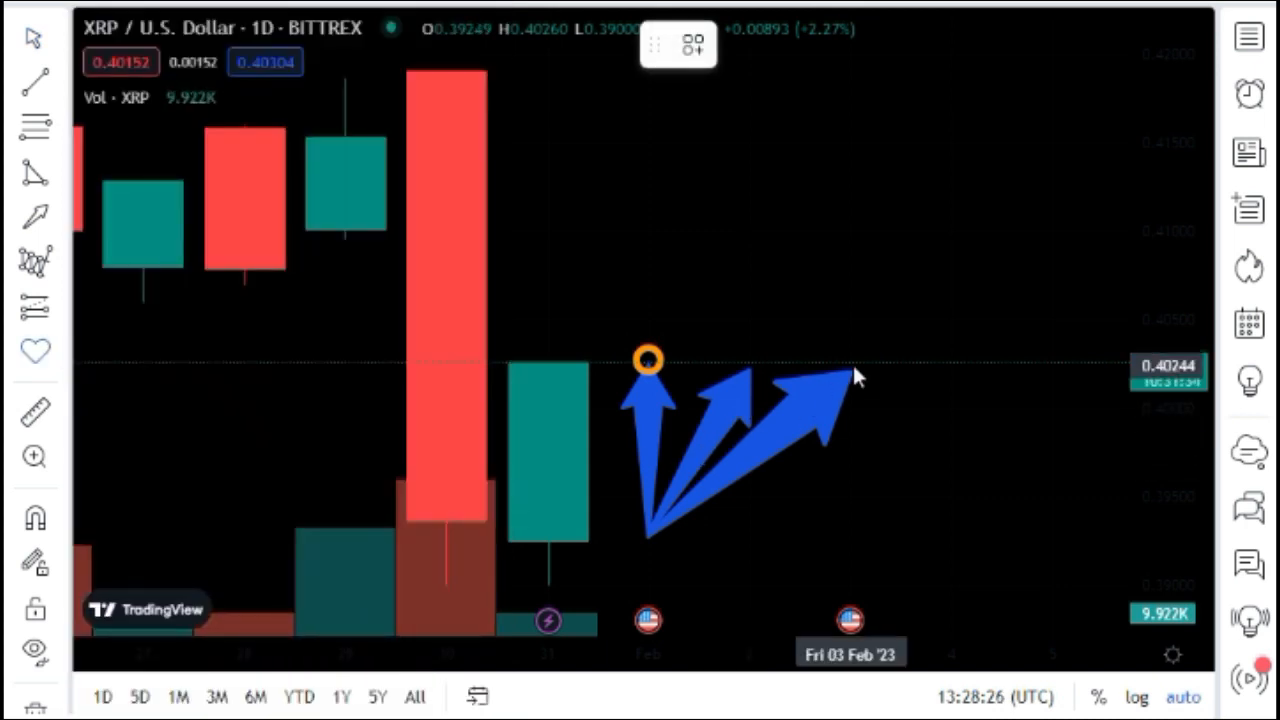
pyautogui.click(850, 365)
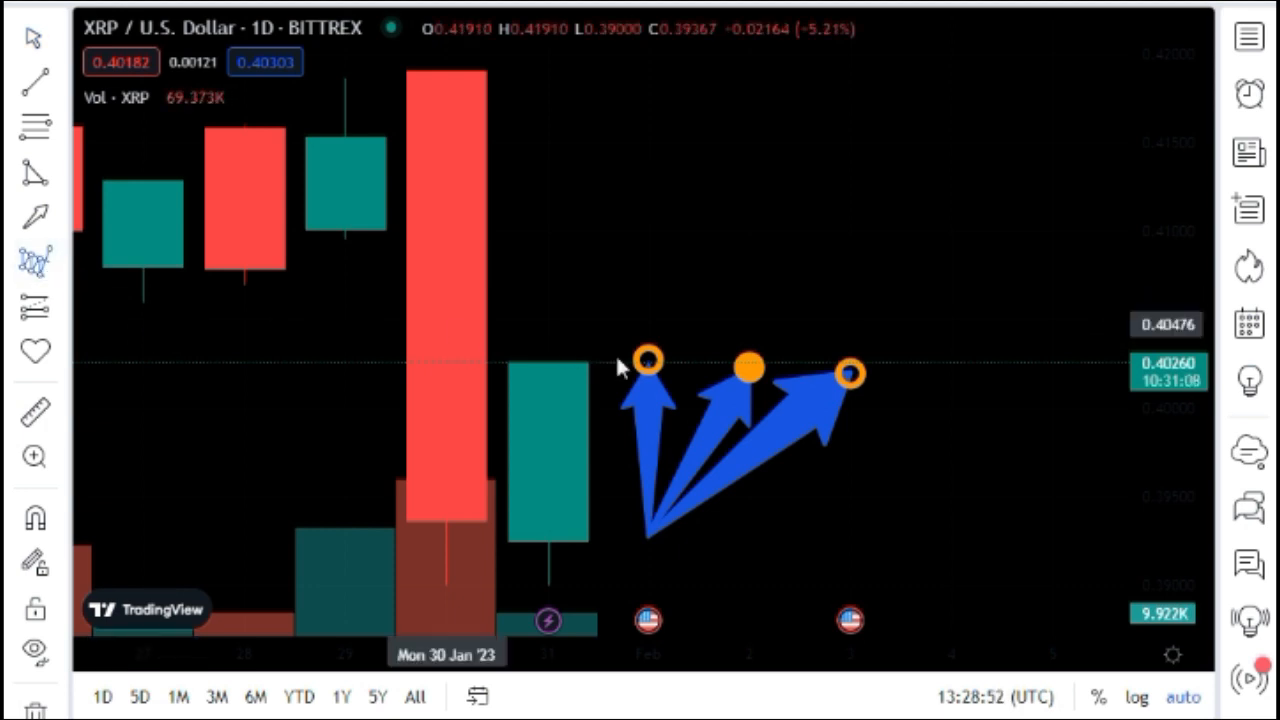
# Draw a Three Drives pattern through the arrow tips, ending with a down-right leg
pyautogui.click(34, 257)
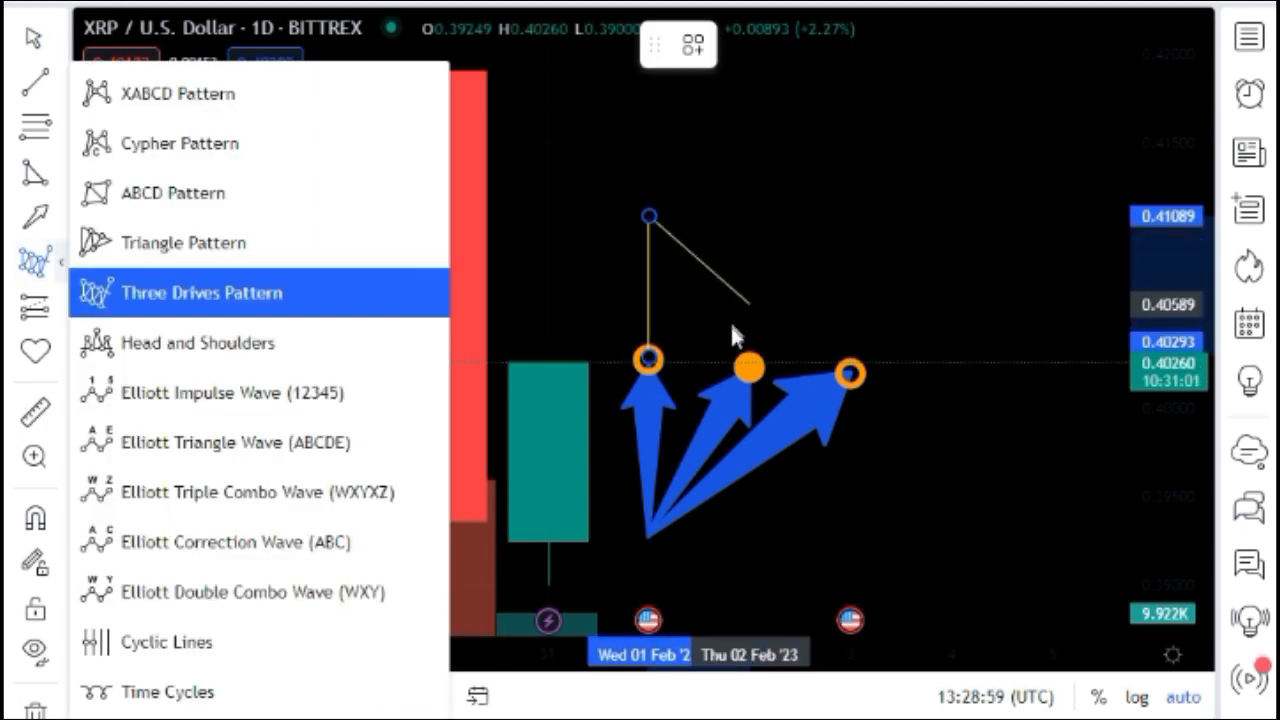
pyautogui.click(200, 293)
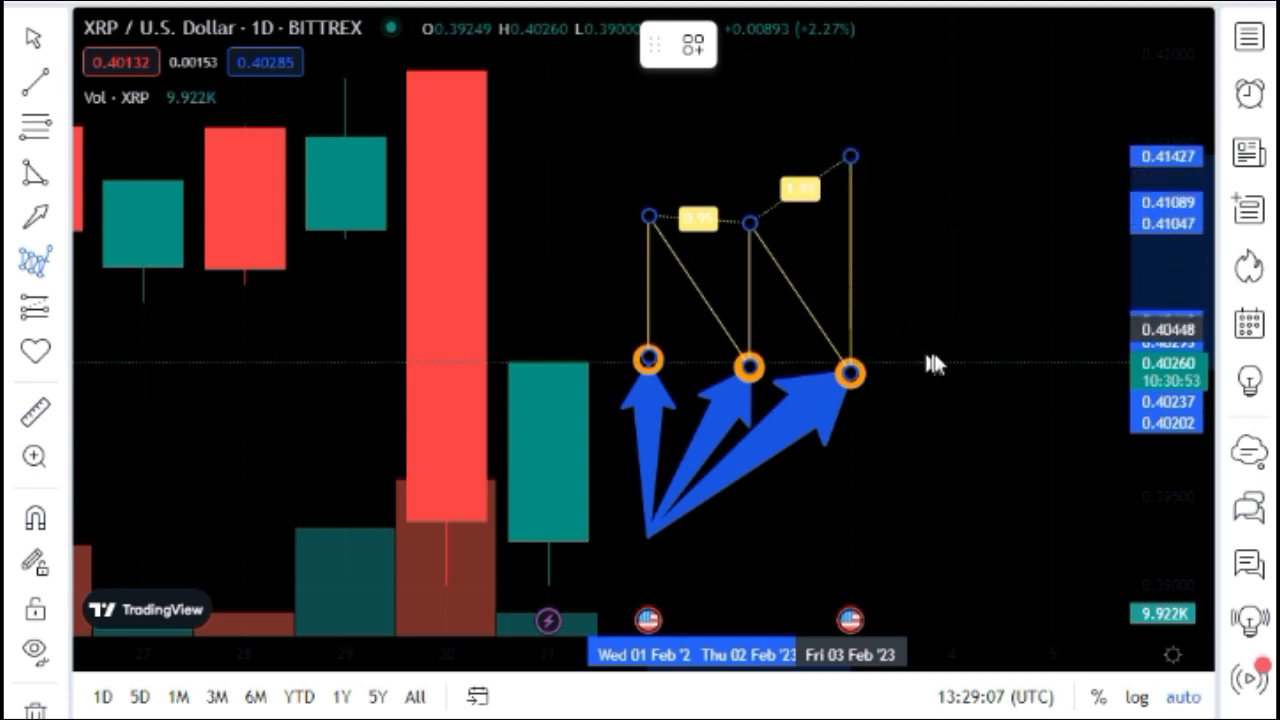
pyautogui.moveTo(850, 155); pyautogui.dragTo(950, 357)
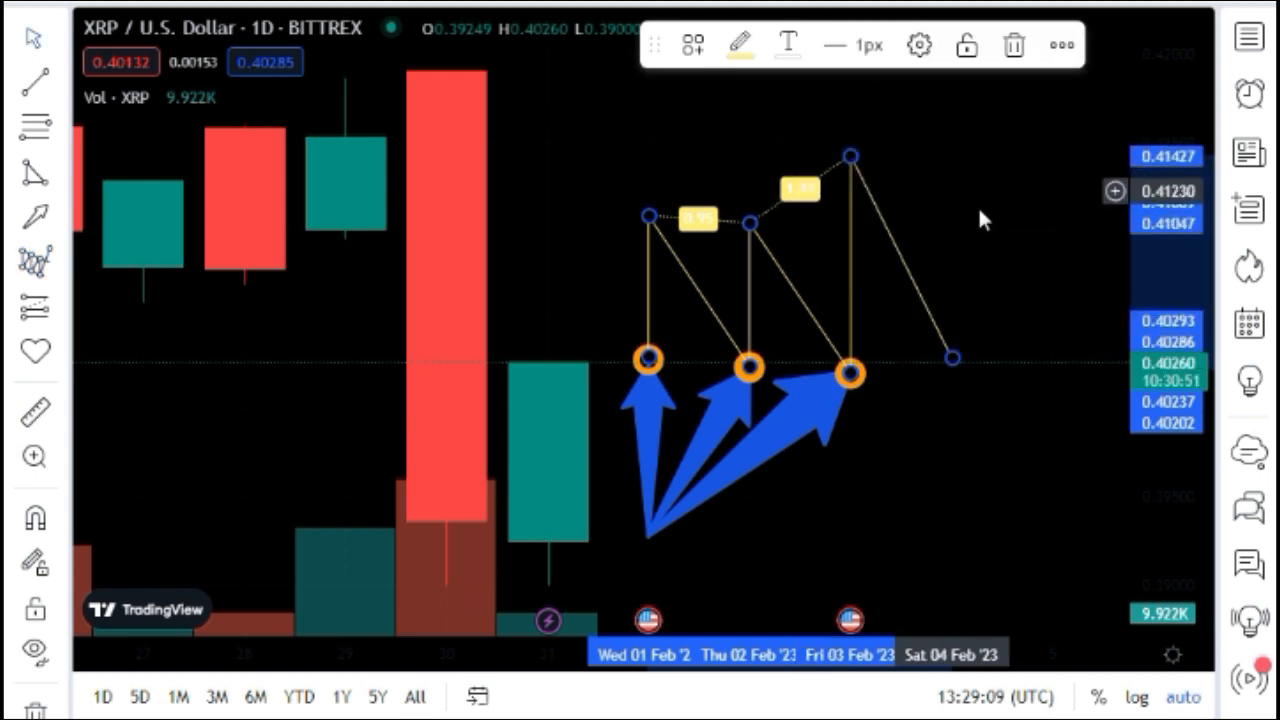
pyautogui.moveTo(940, 247)
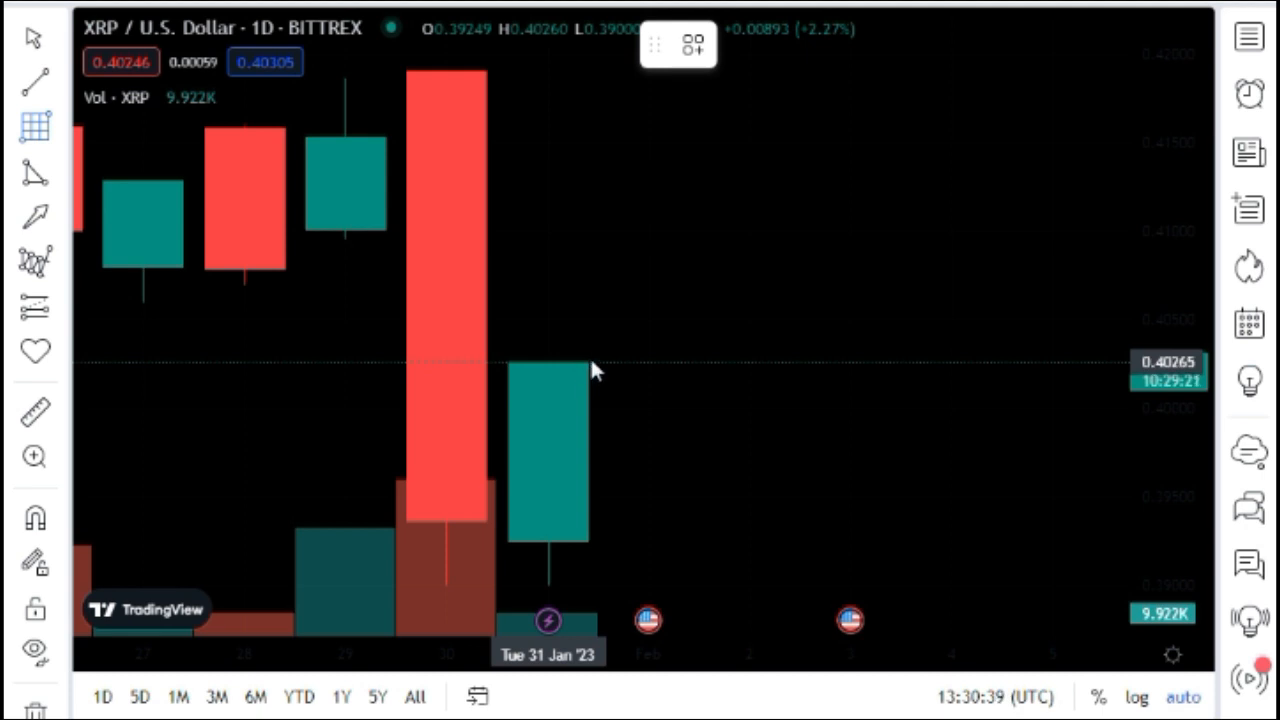
# Drag a Fibonacci retracement box above the last candle
pyautogui.moveTo(548, 168); pyautogui.dragTo(648, 362)
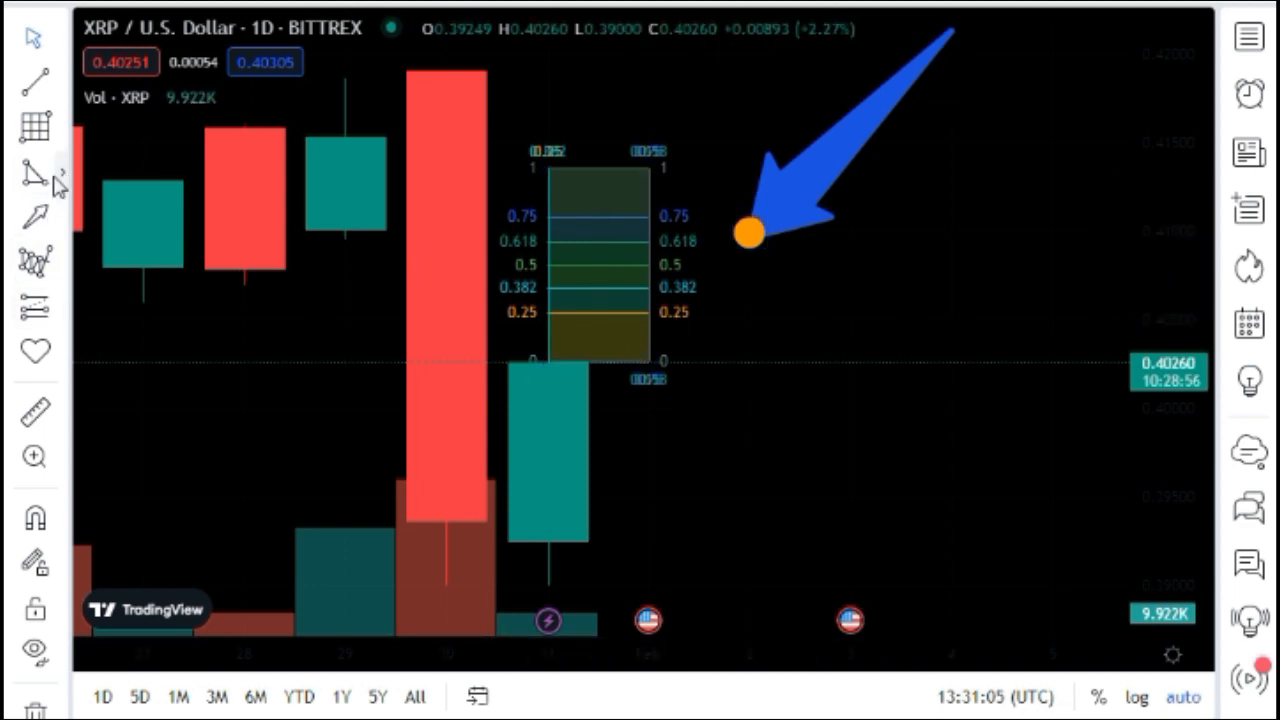
pyautogui.moveTo(858, 373)
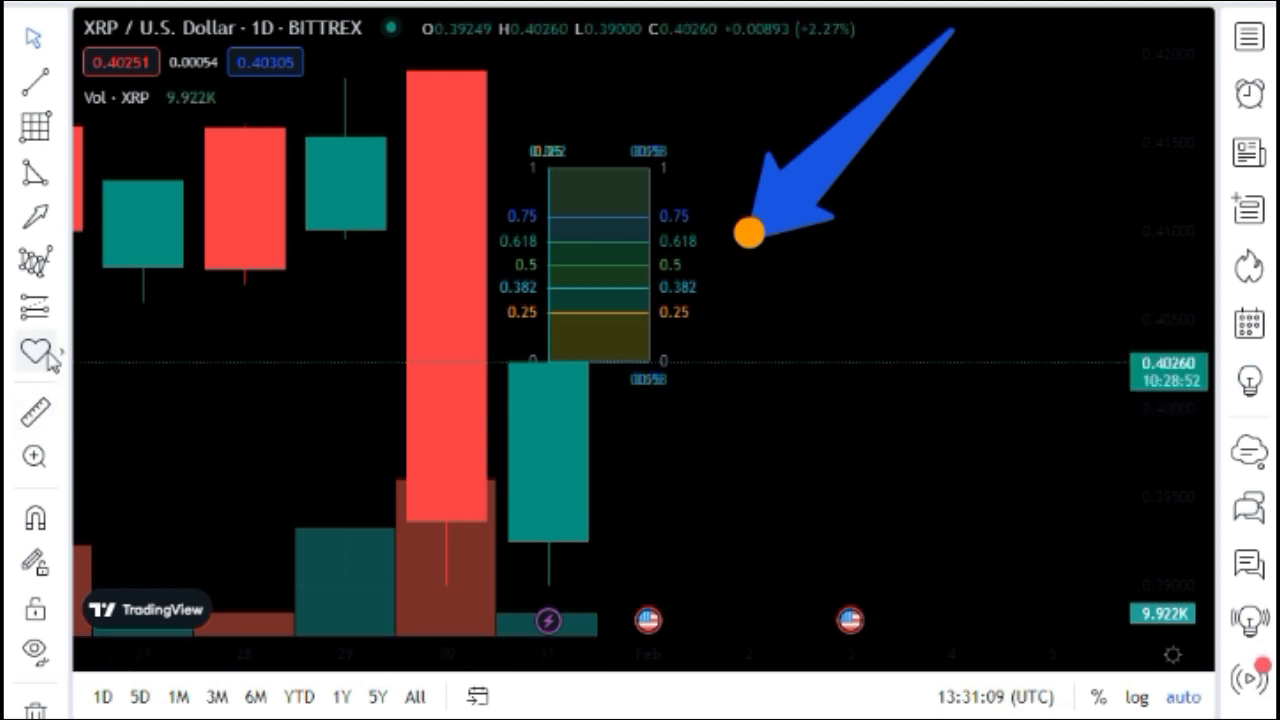
pyautogui.moveTo(35, 350)
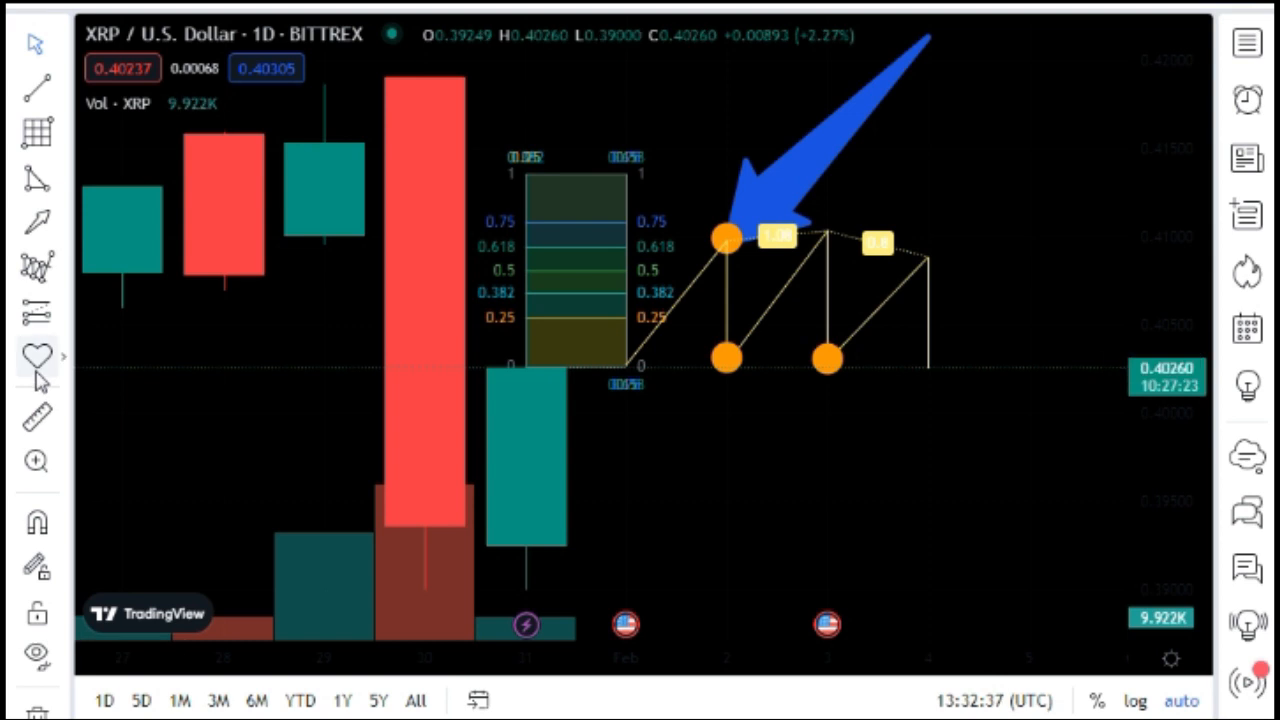
# Complete the zigzag's final point and stroke a red highlighter across the Fib box's 0.75 level
pyautogui.click(37, 357)
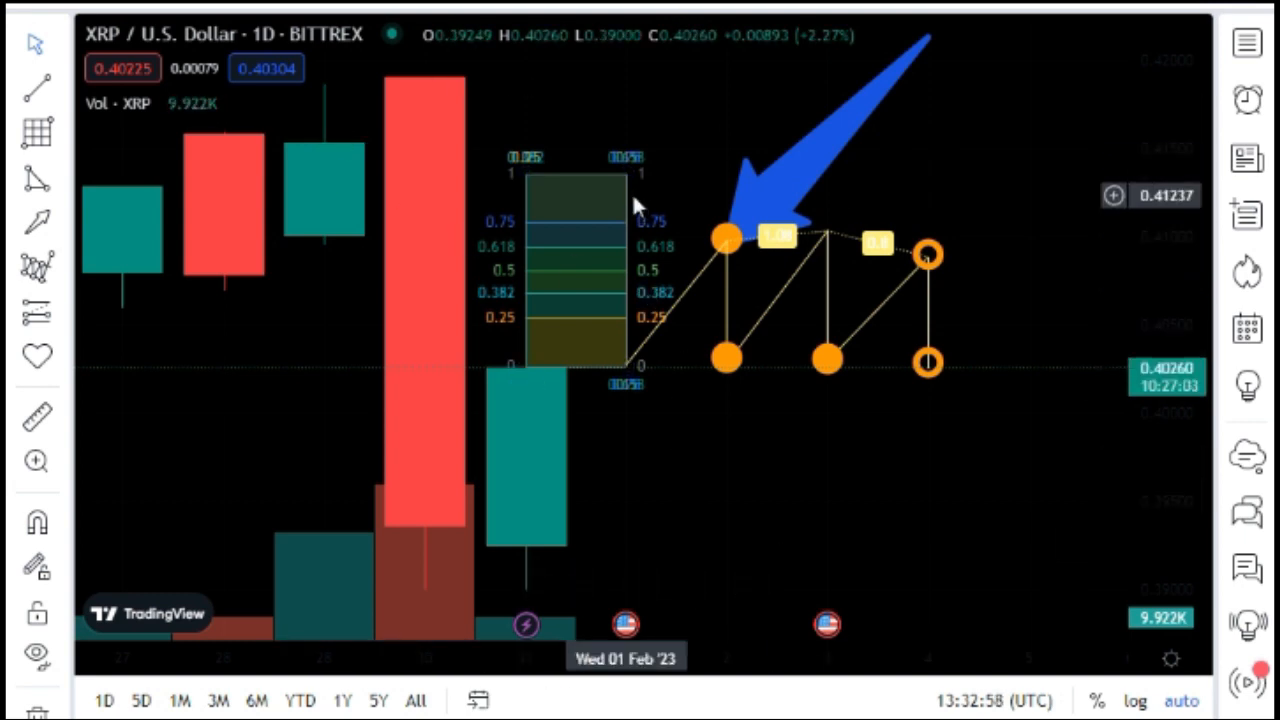
pyautogui.moveTo(35, 178)
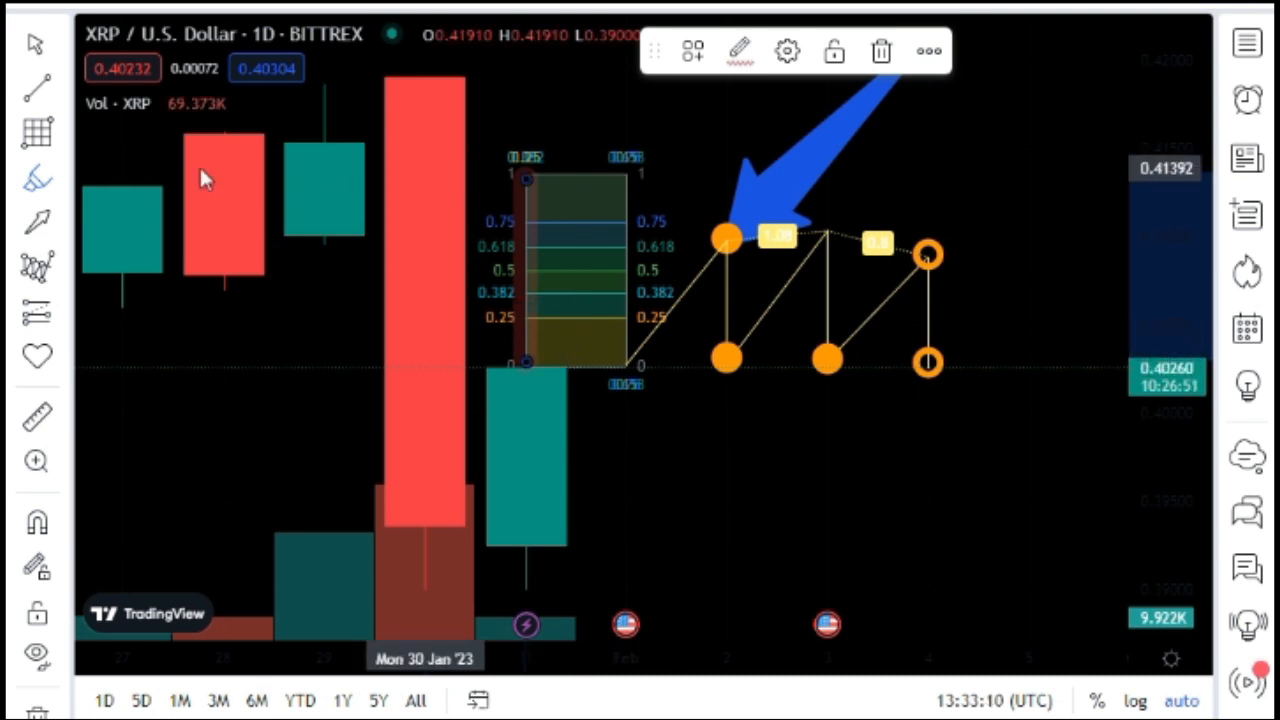
pyautogui.click(37, 172)
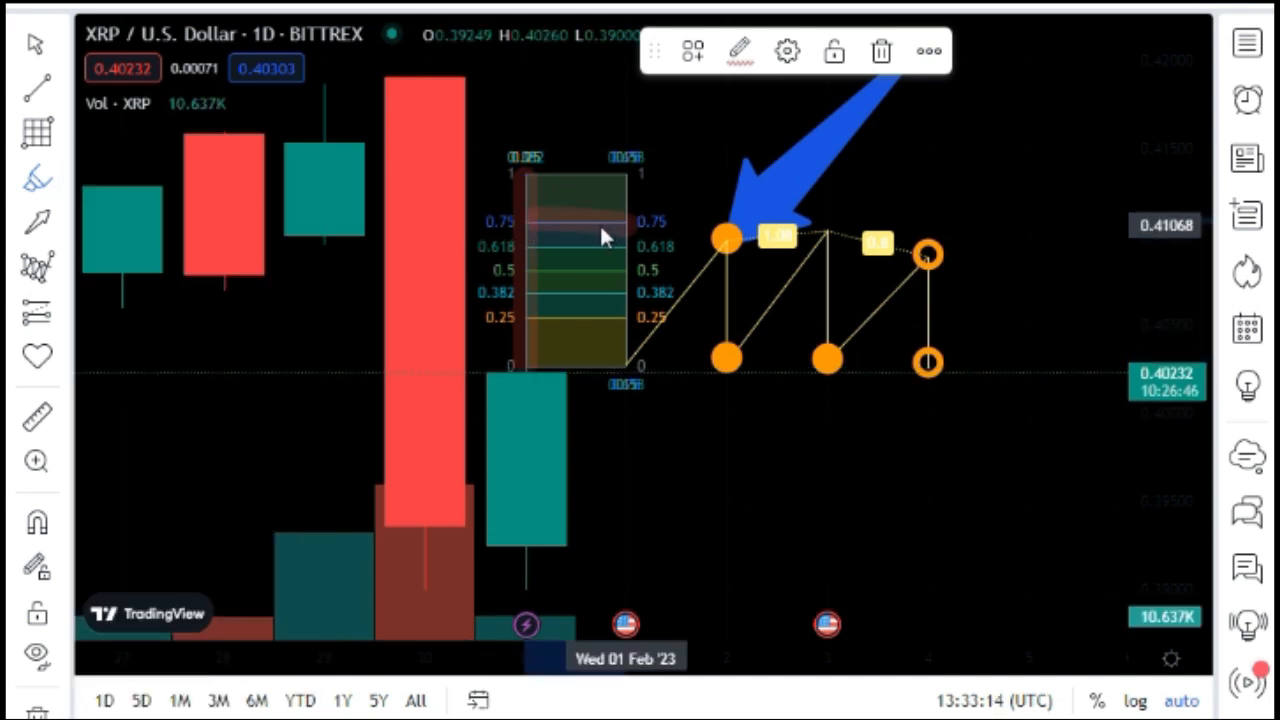
pyautogui.moveTo(637, 233)
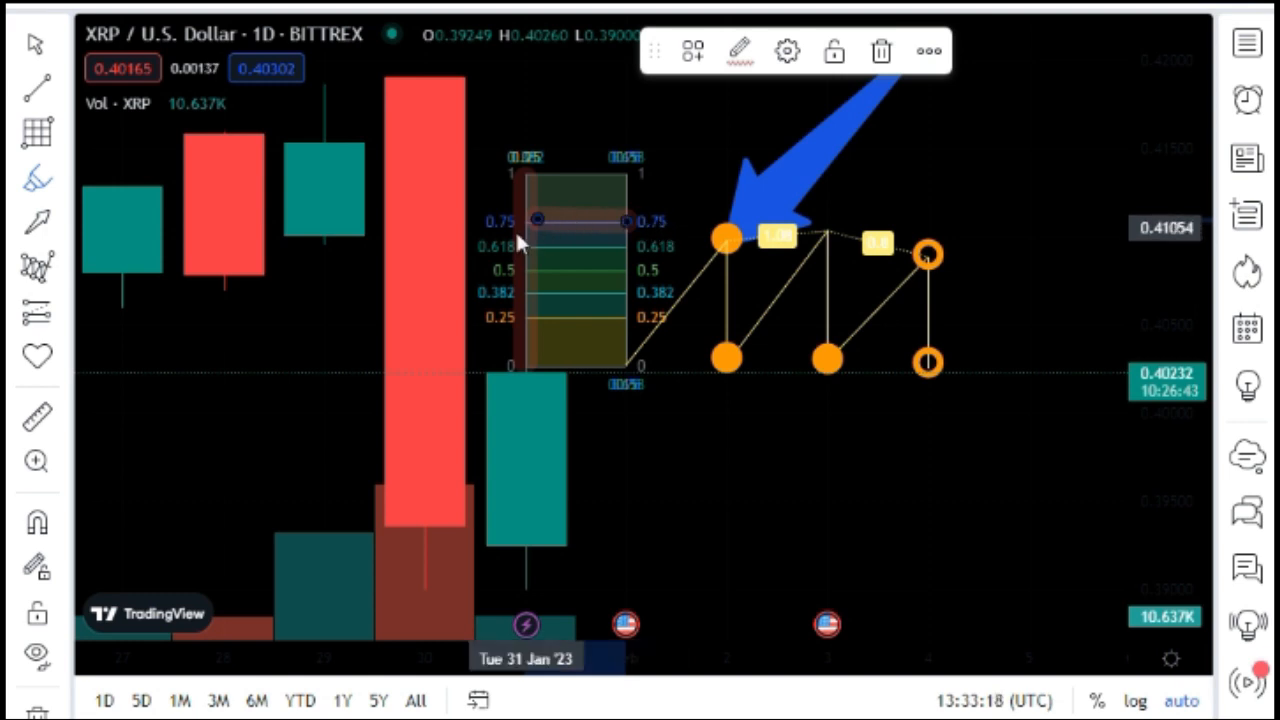
pyautogui.moveTo(620, 253)
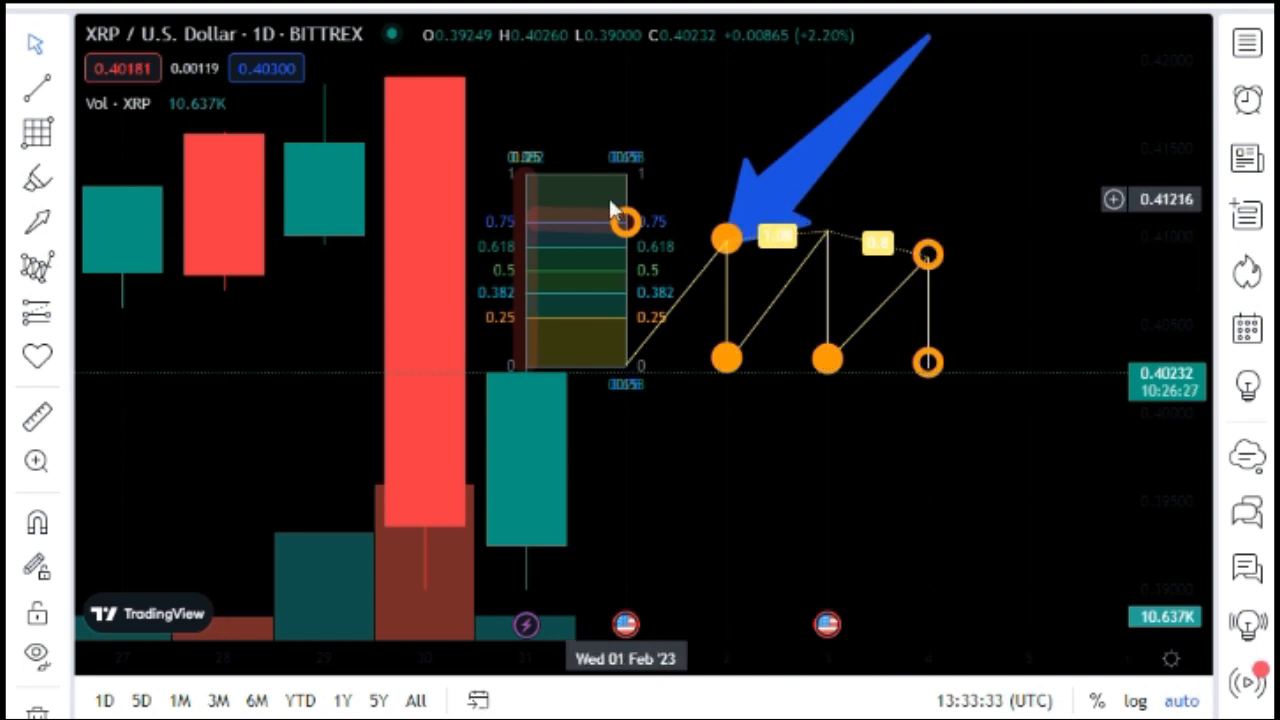
# Draw a blue horizontal ray from the harmonic pattern's last upper point
pyautogui.click(35, 87)
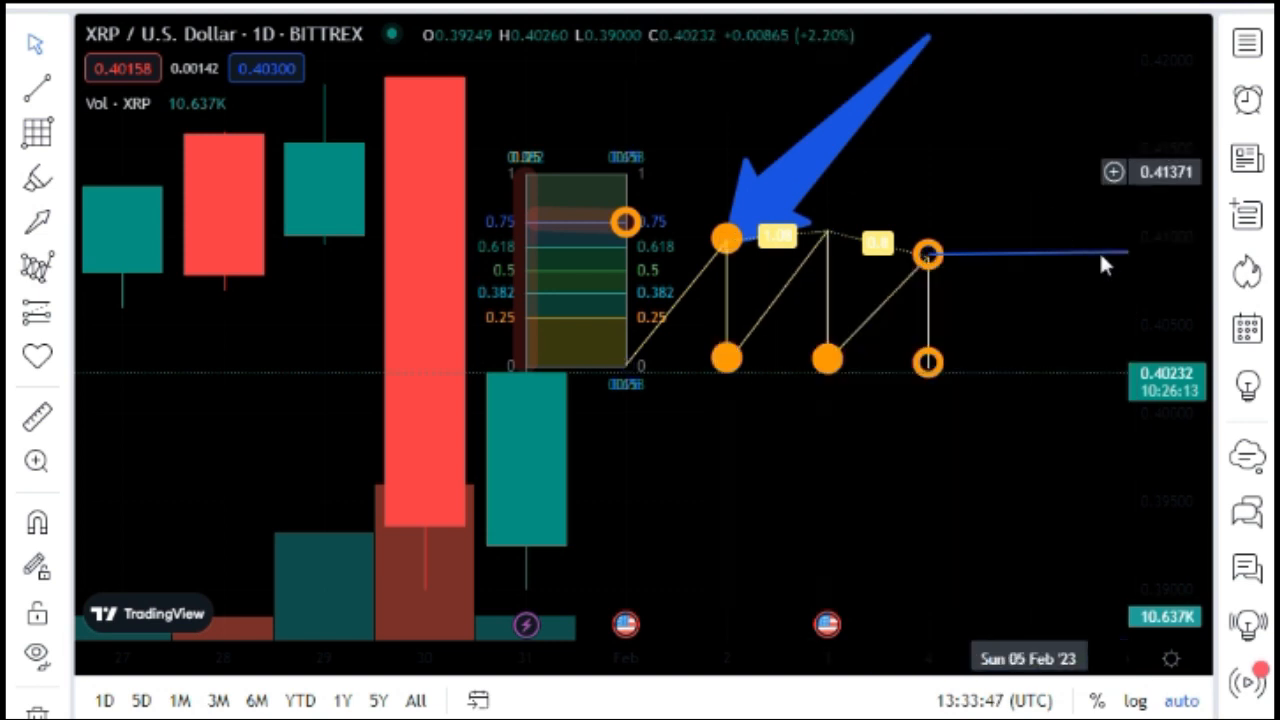
pyautogui.moveTo(867, 303)
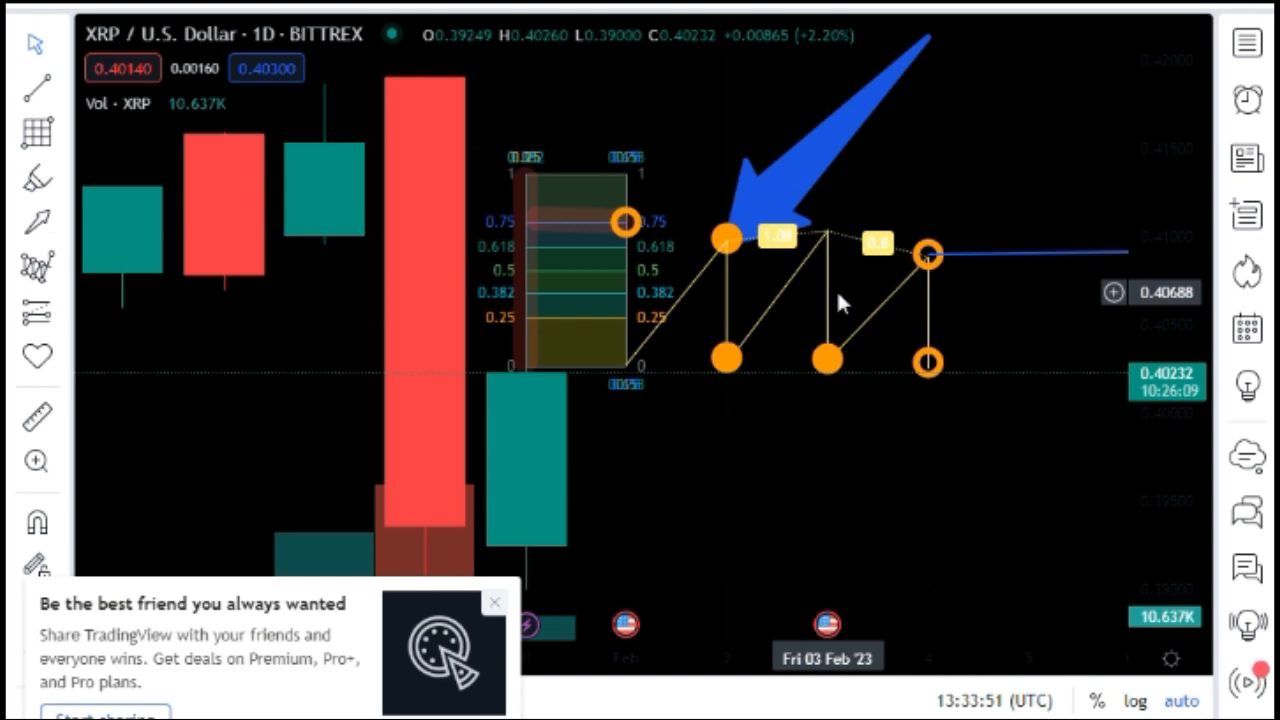
pyautogui.moveTo(60, 270)
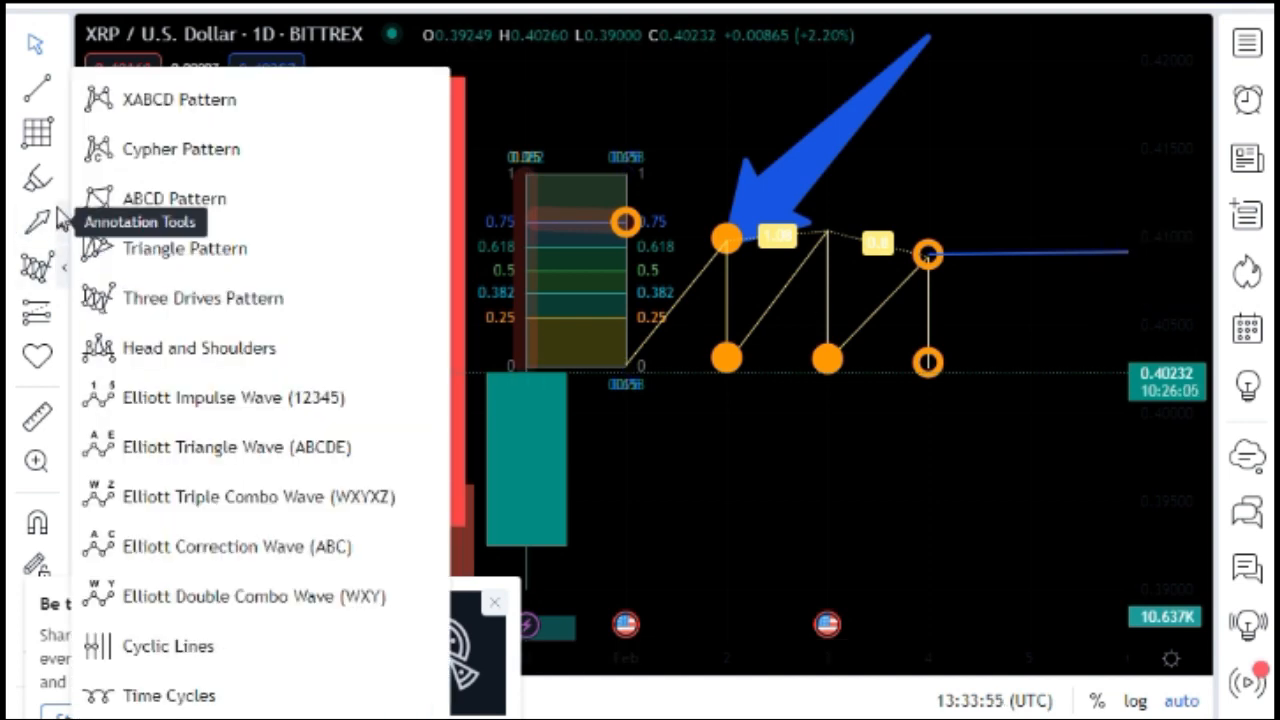
# Draw a translucent teal triangle hanging below the zigzag's first lower orange point
pyautogui.click(37, 180)
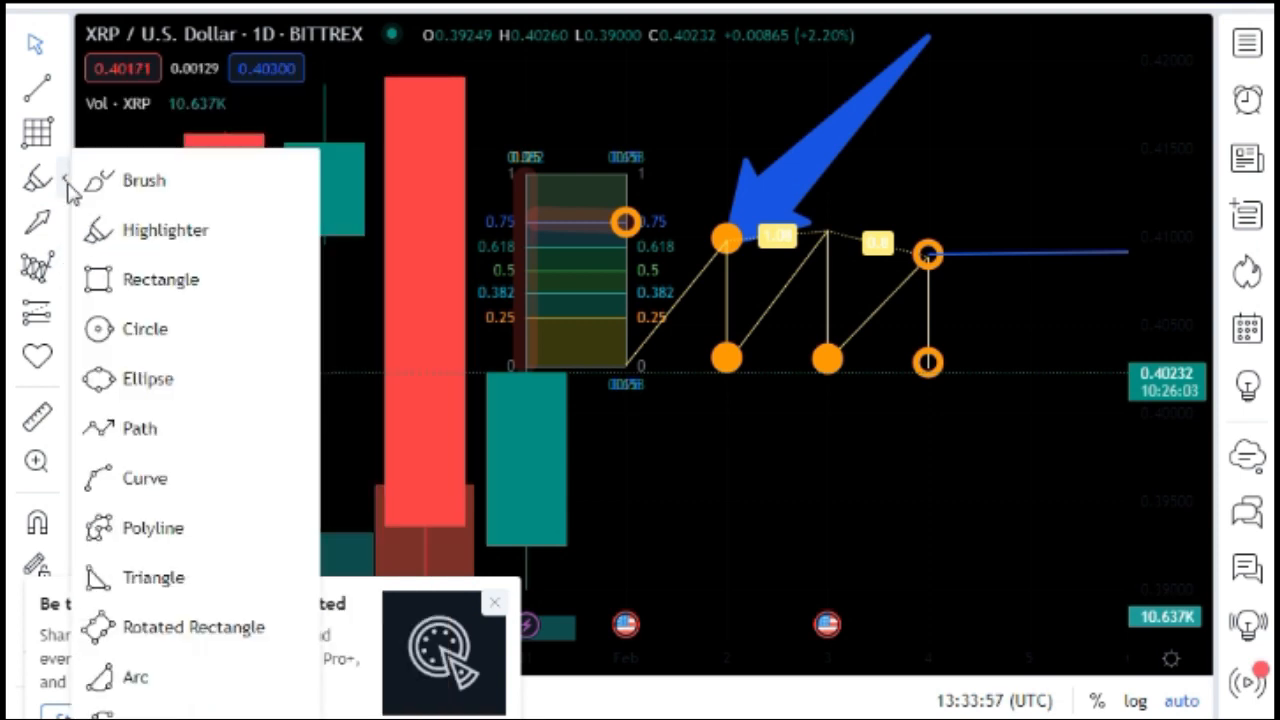
pyautogui.moveTo(153, 528)
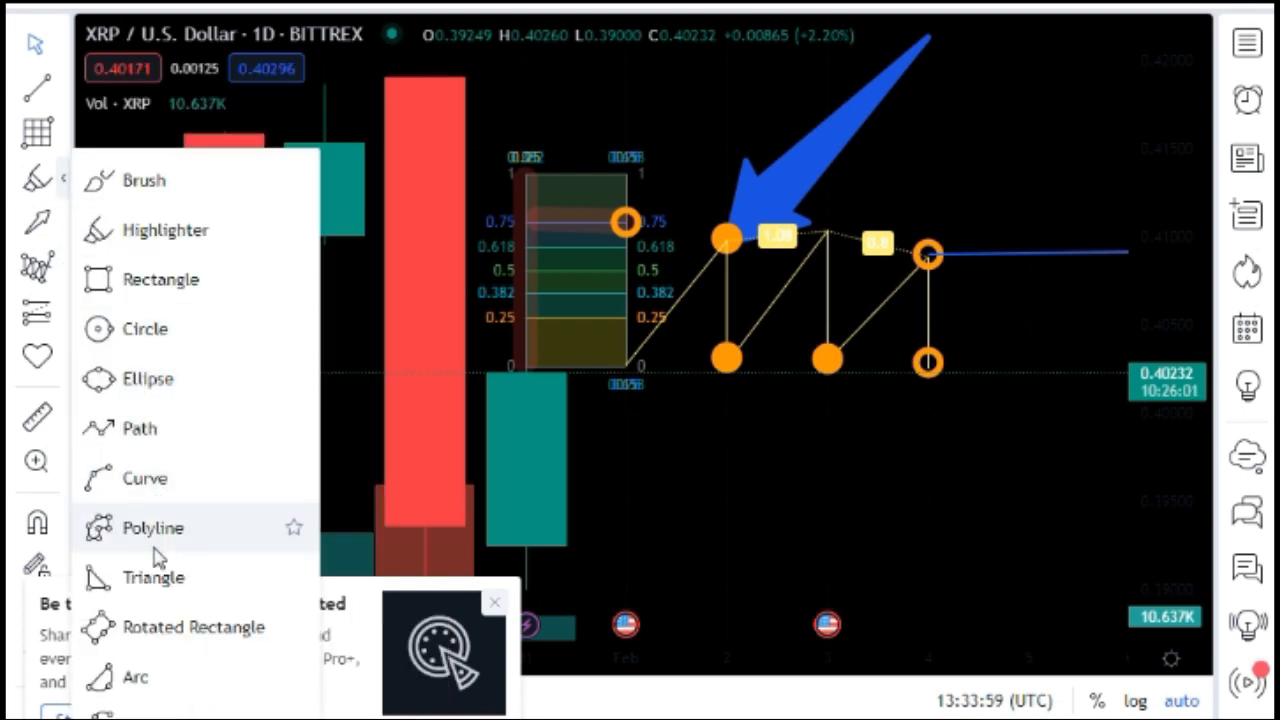
pyautogui.moveTo(152, 577)
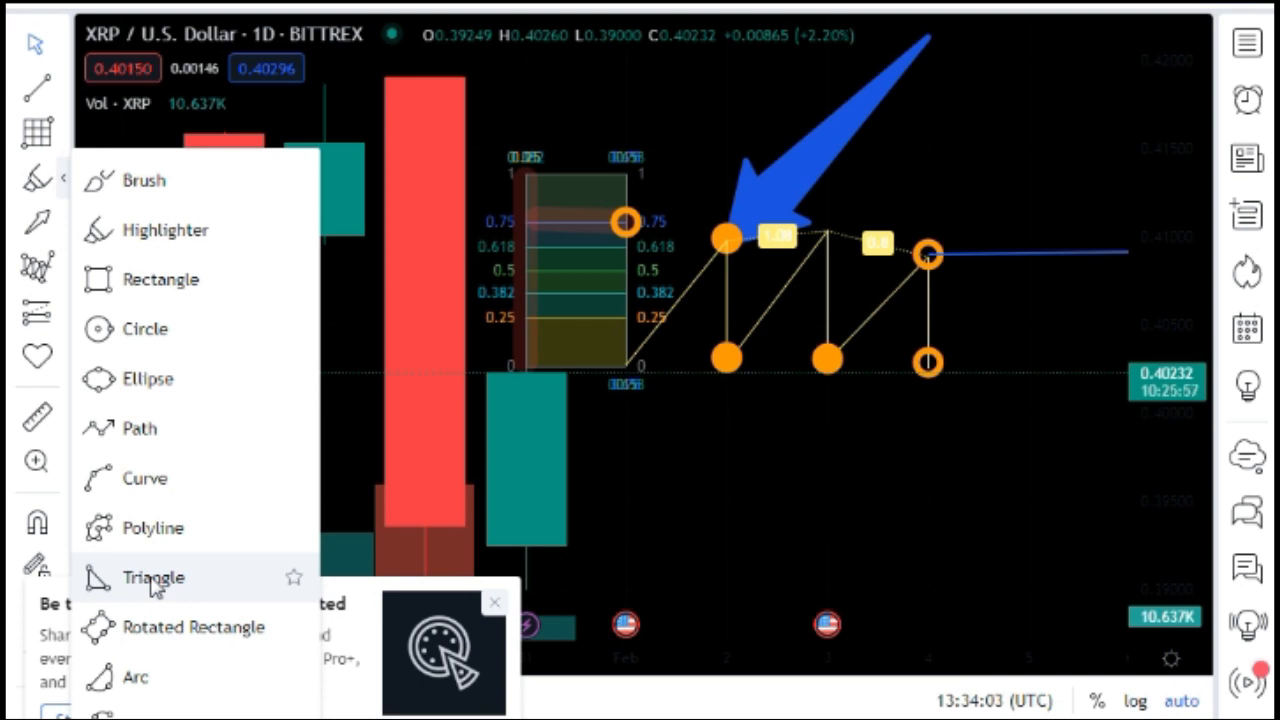
pyautogui.click(153, 577)
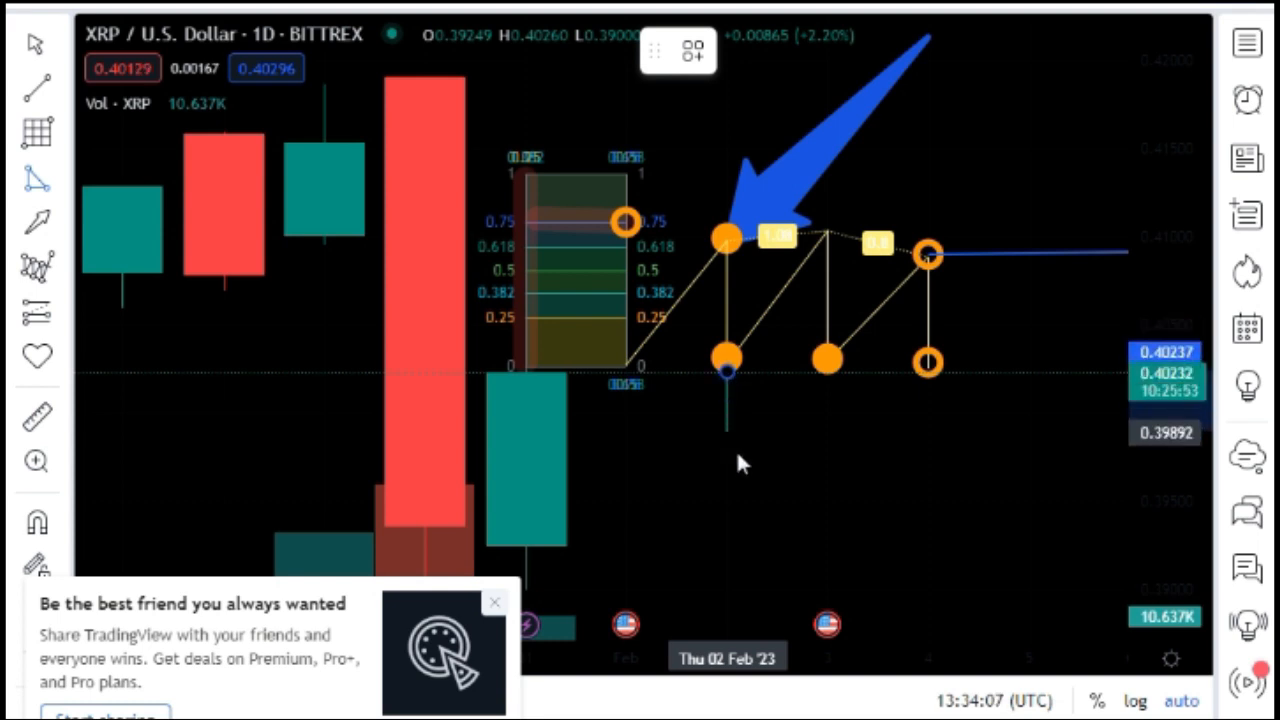
pyautogui.moveTo(725, 375); pyautogui.dragTo(725, 538)
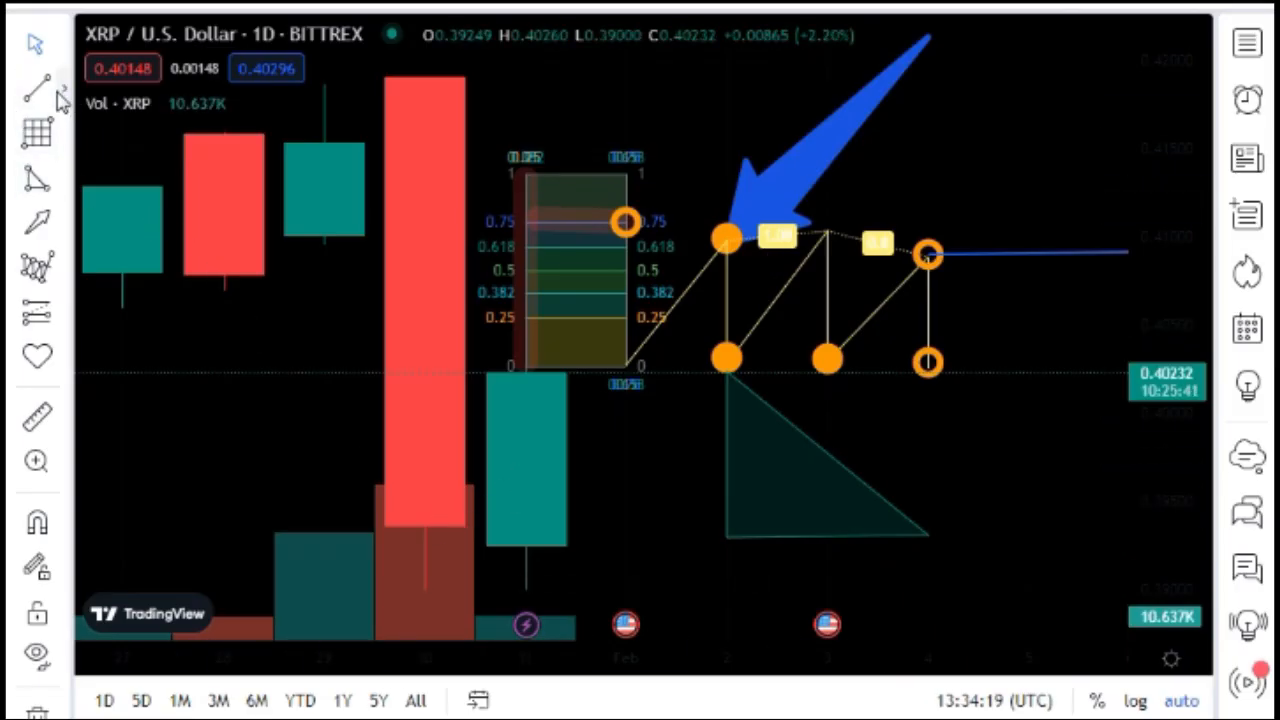
# Draw blue trend lines along and across the triangle with the Trend Line tool
pyautogui.click(35, 86)
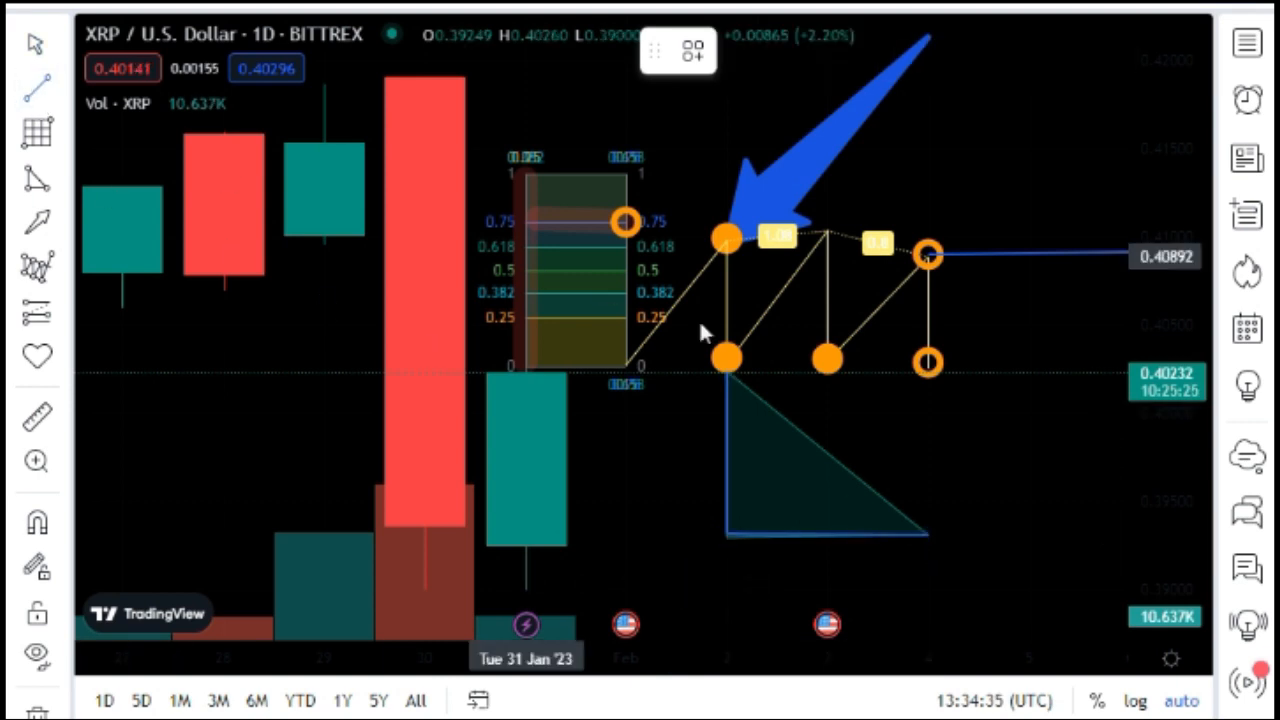
pyautogui.moveTo(725, 372); pyautogui.dragTo(870, 475)
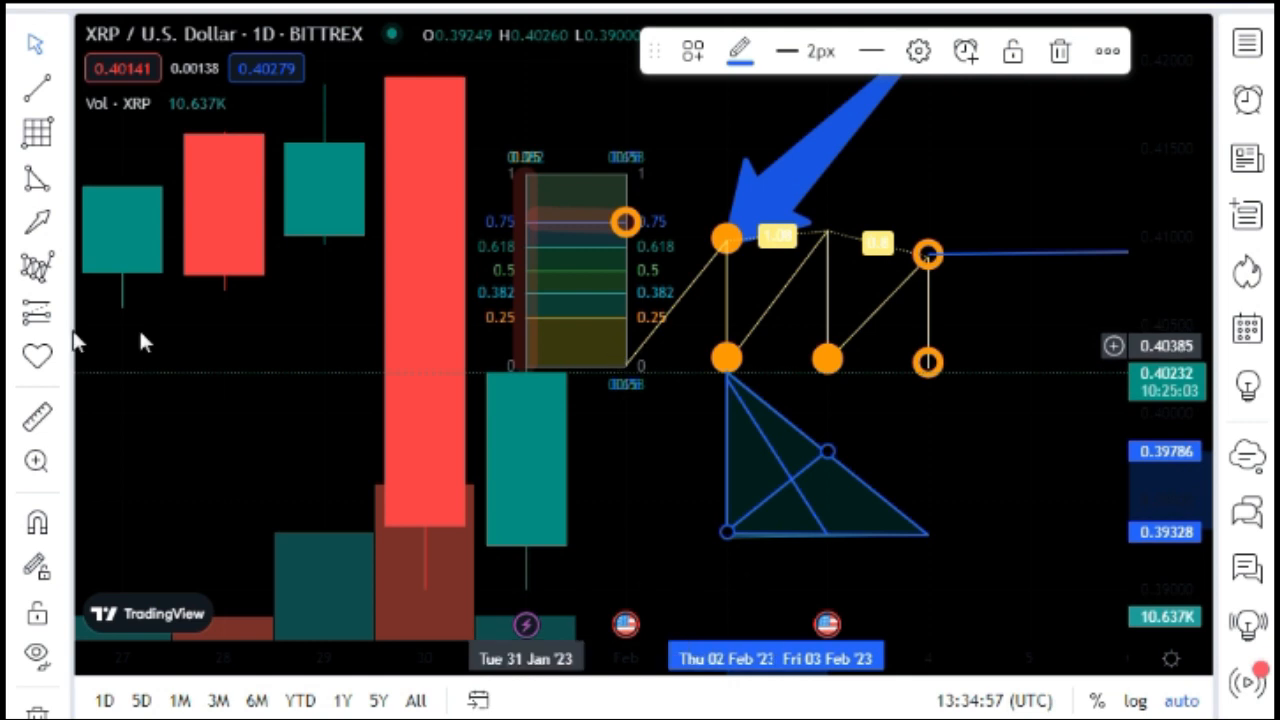
pyautogui.click(36, 355)
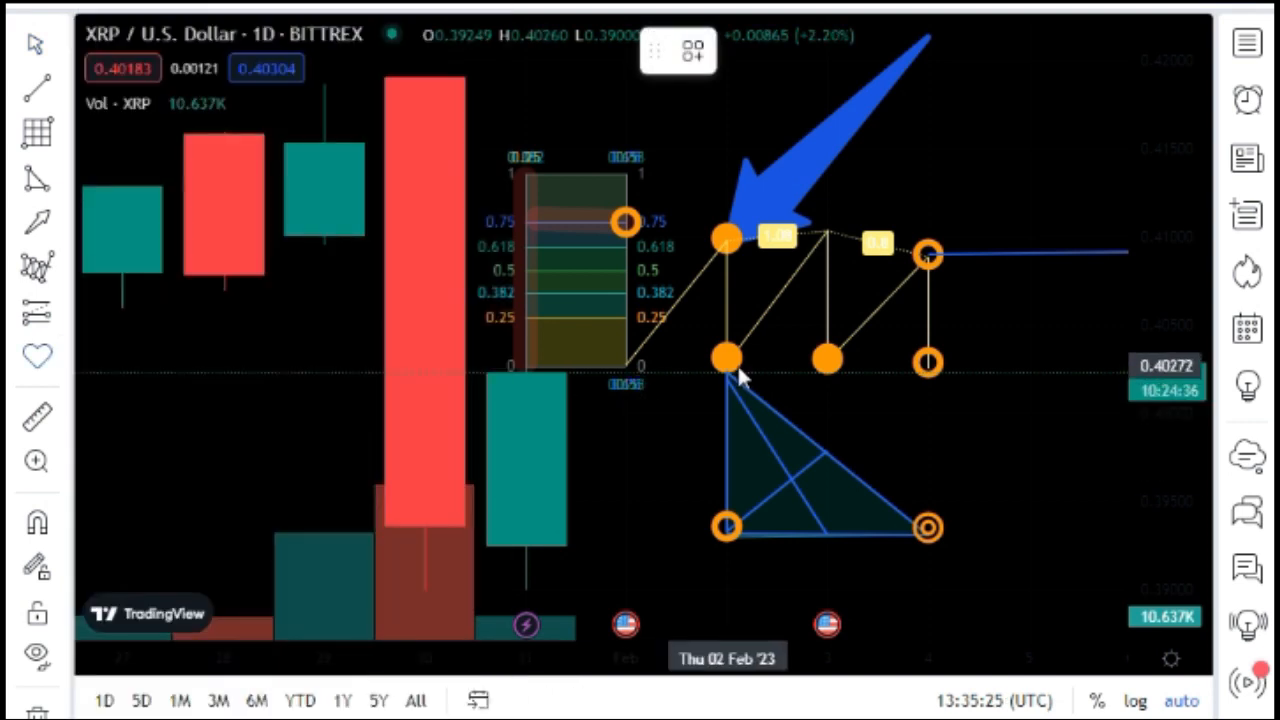
pyautogui.moveTo(730, 385)
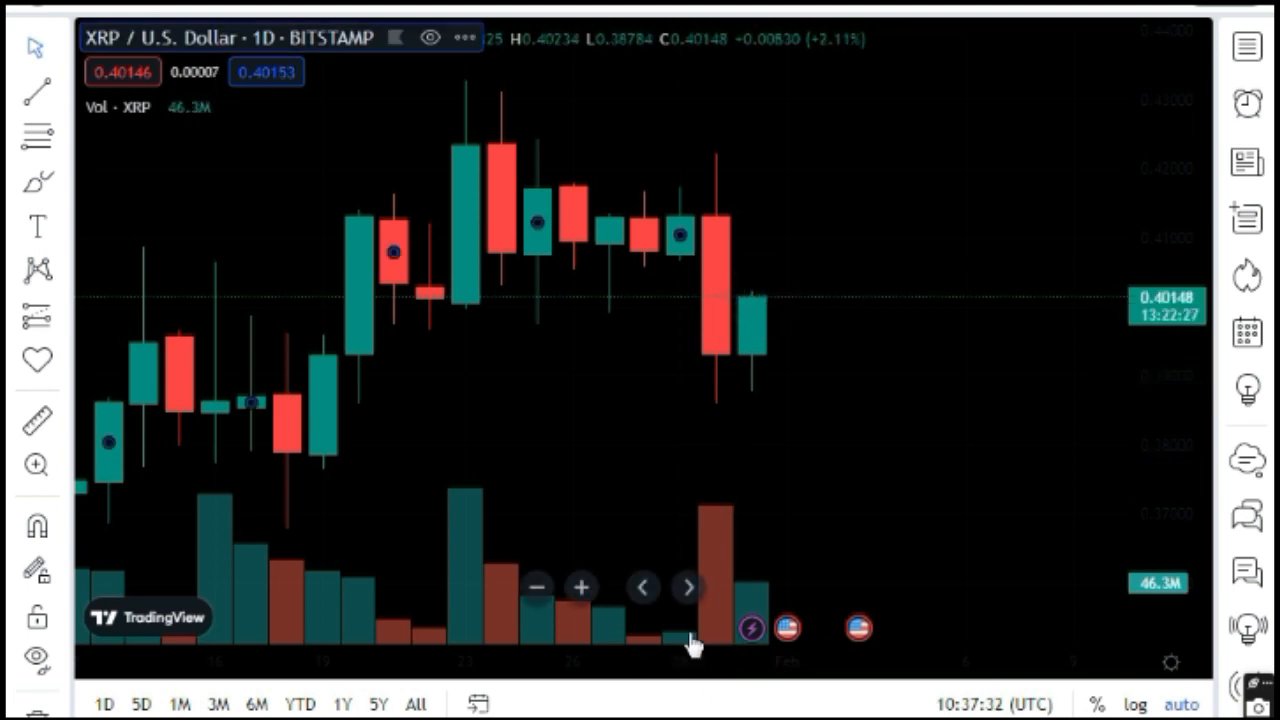
# Draw a tall red arc rising from the latest candle and open the stickers list
pyautogui.click(580, 587)
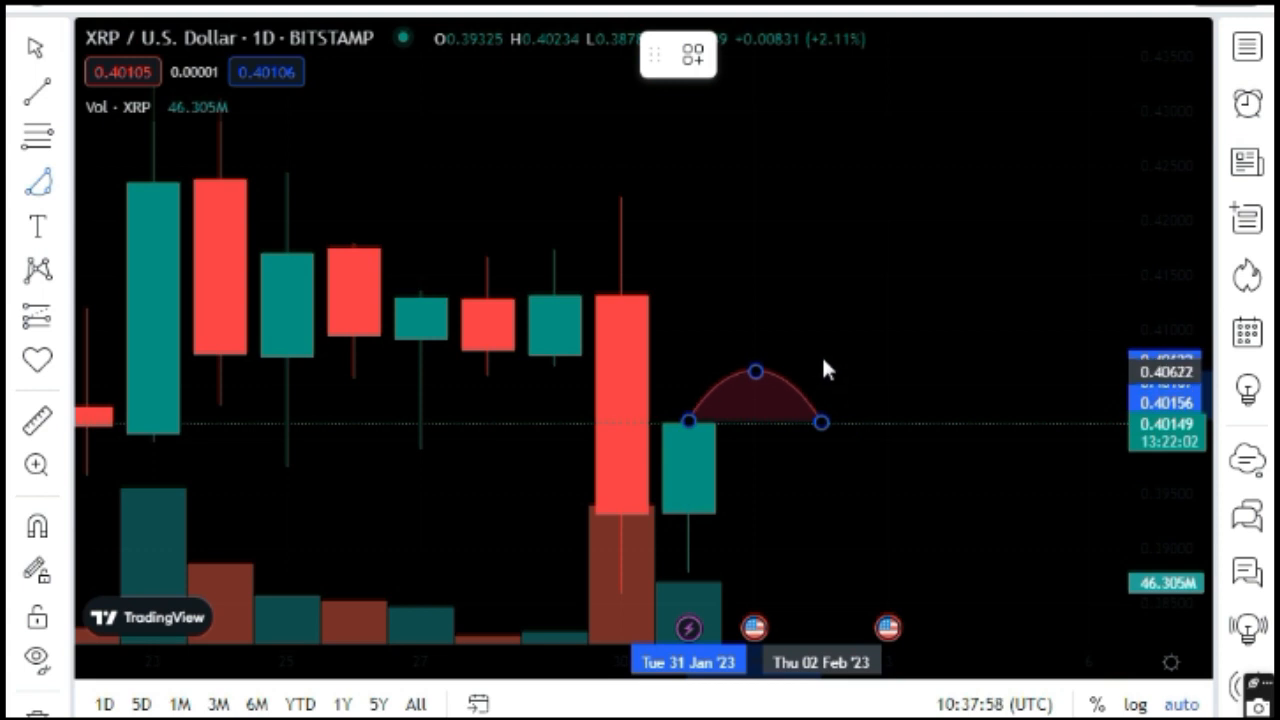
pyautogui.moveTo(757, 370); pyautogui.dragTo(757, 225)
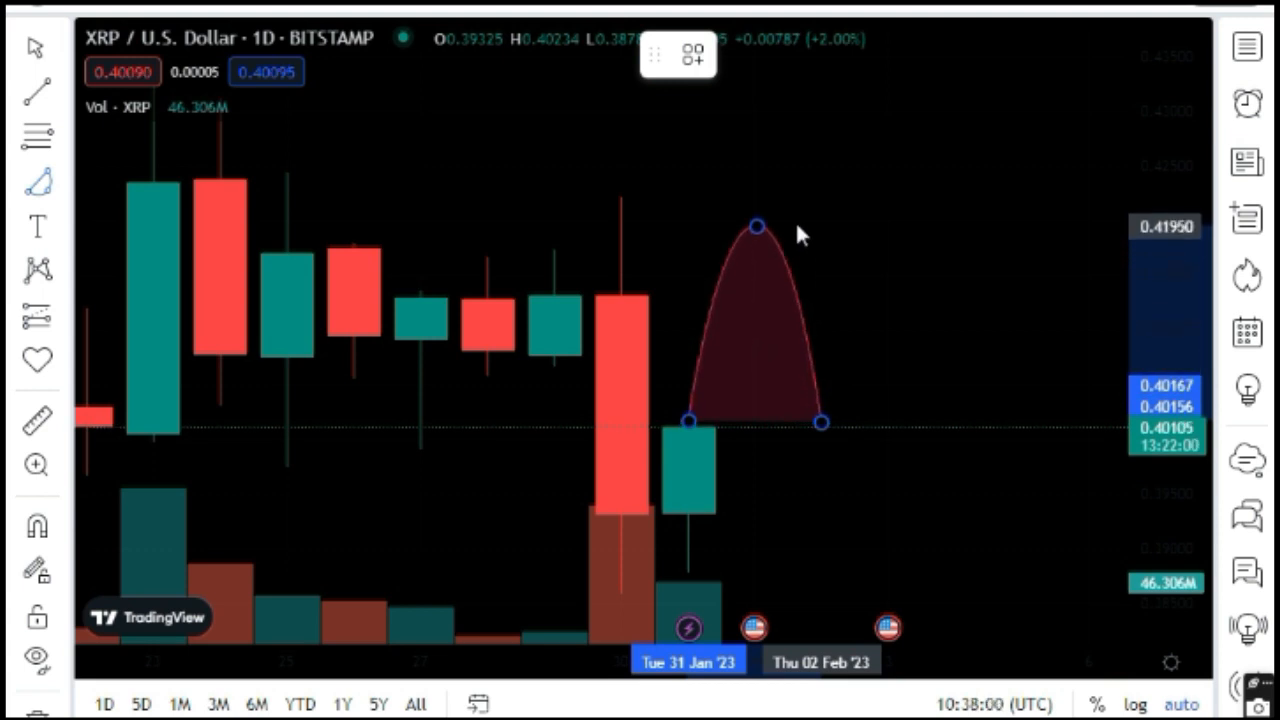
pyautogui.click(37, 361)
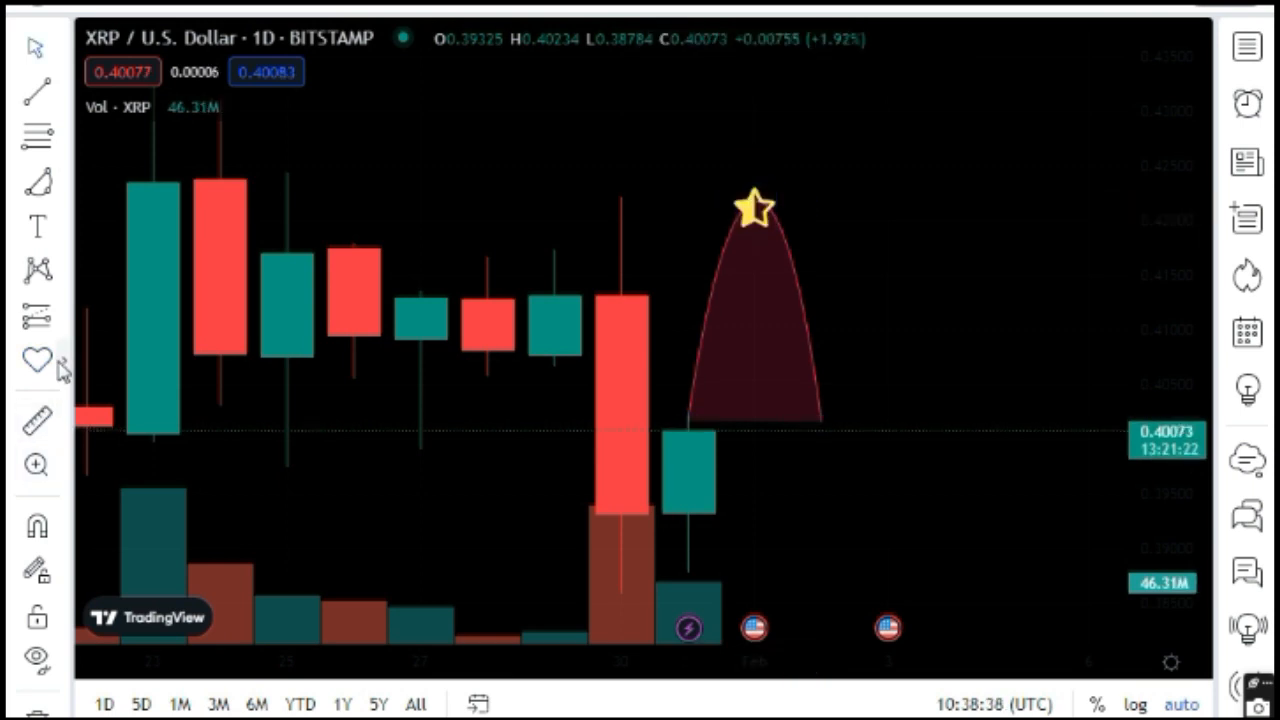
pyautogui.click(37, 360)
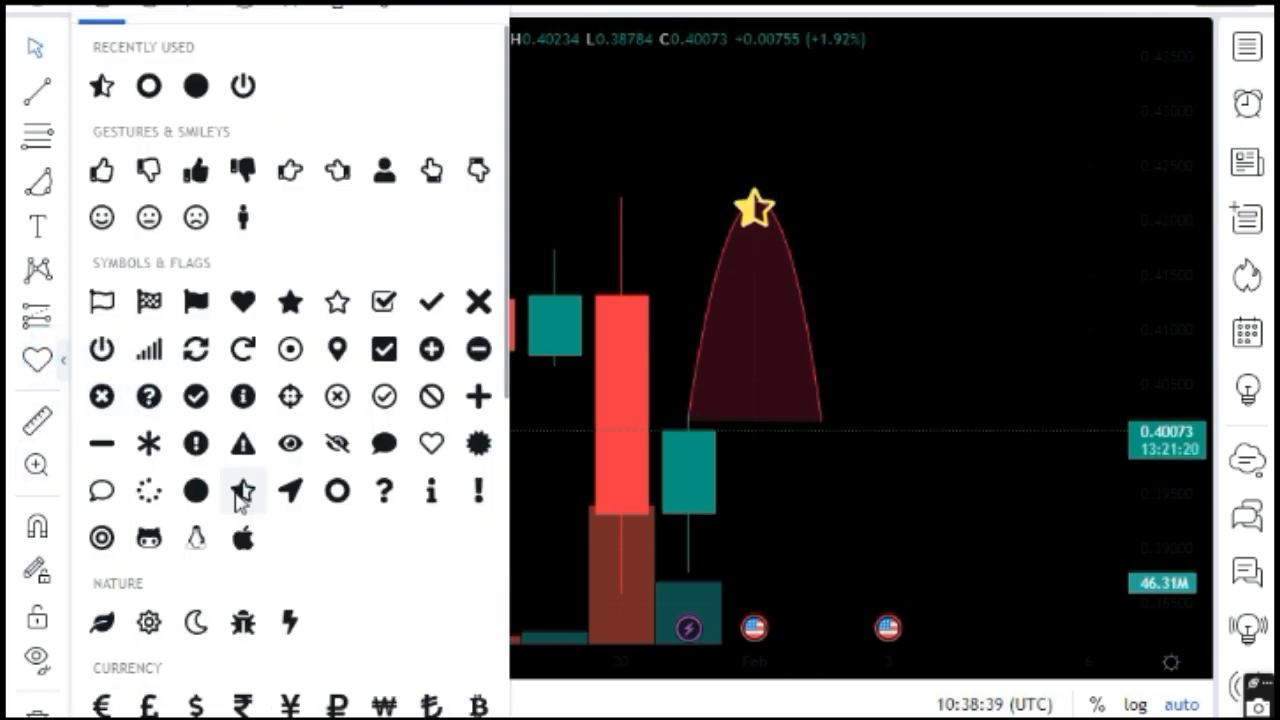